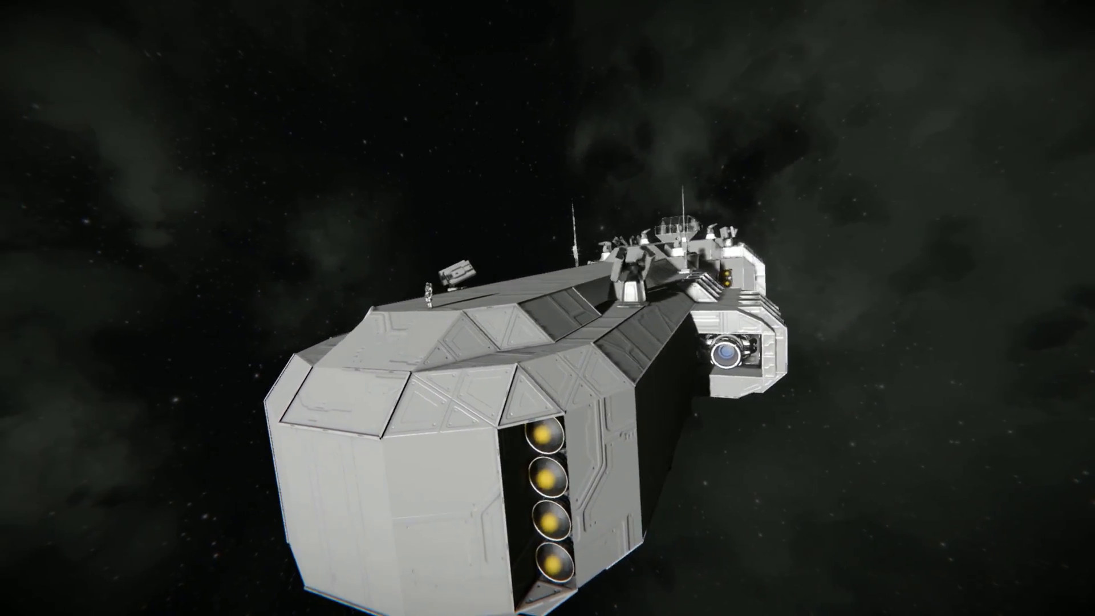
mouse_move(548, 308)
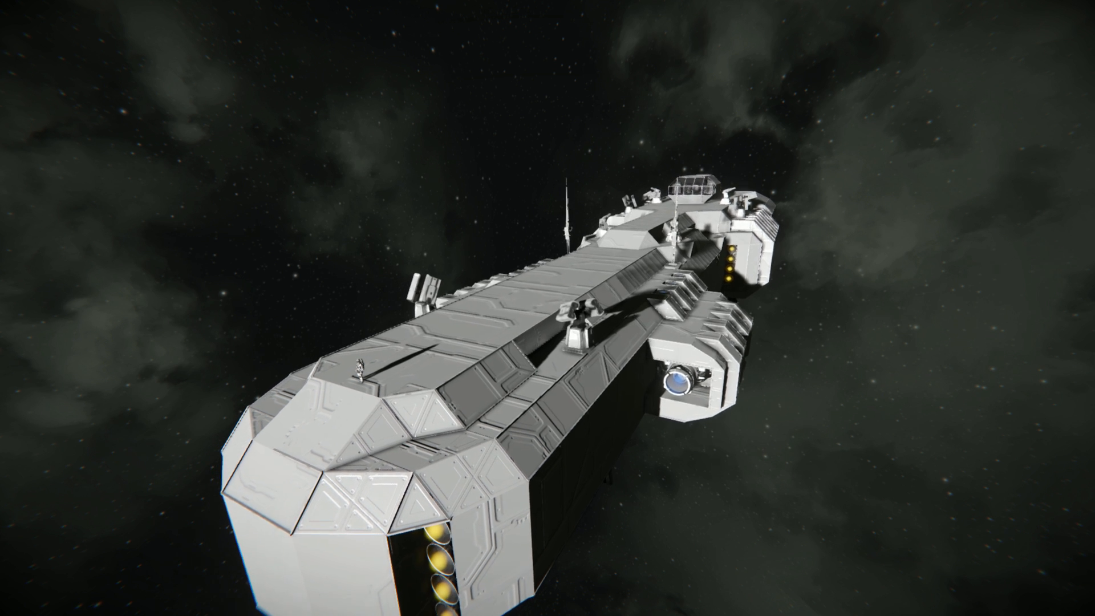
Search the blueprint library for 'bli' and select the Blizzard-Class-Heavy blueprint.
key("f10")
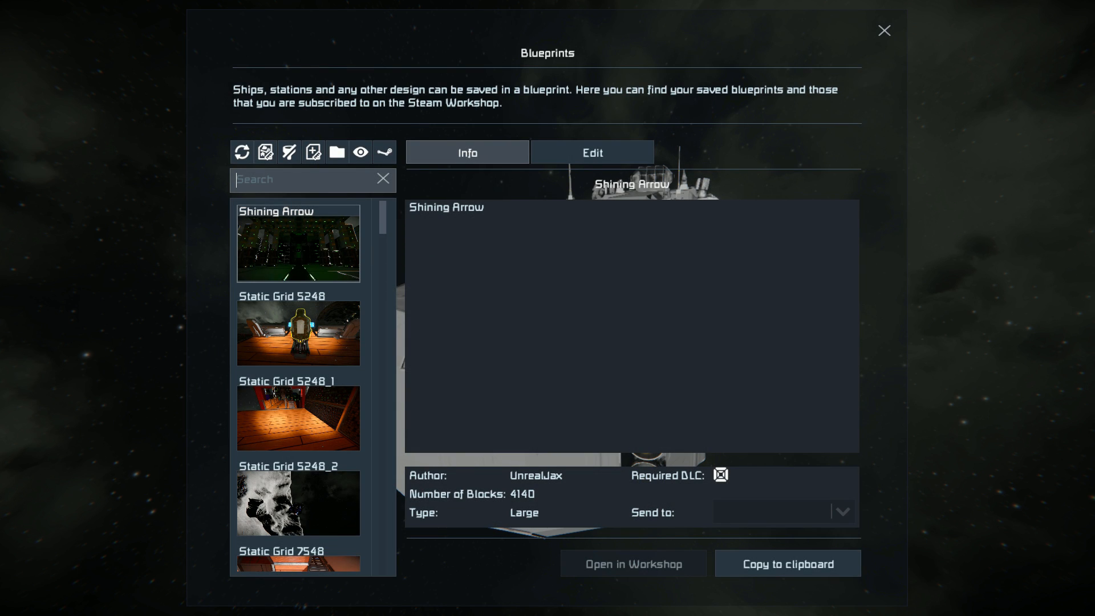
type("bli")
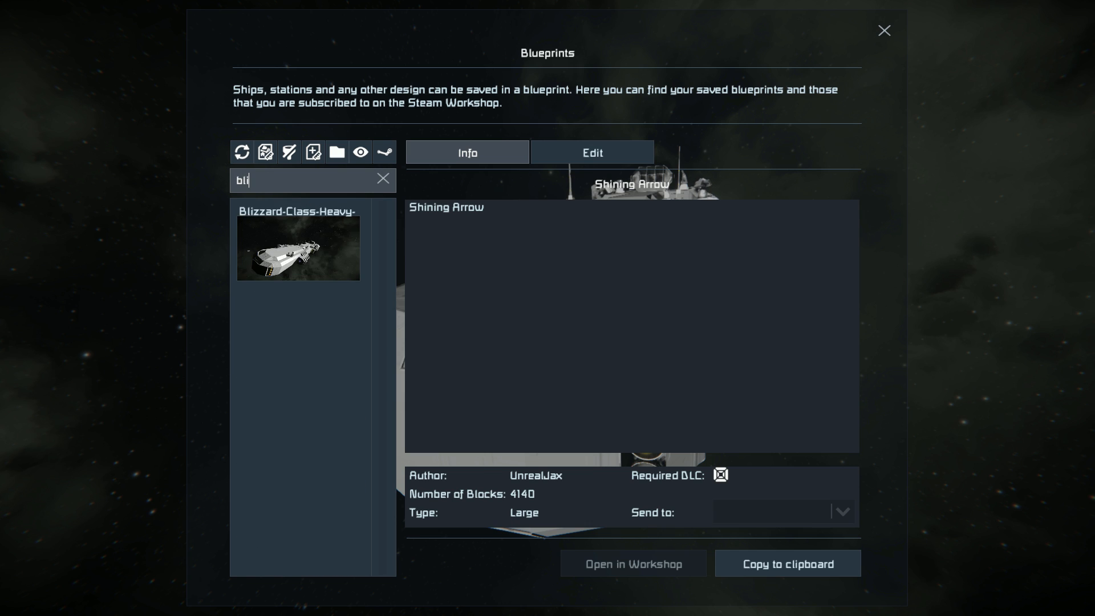
left_click(298, 243)
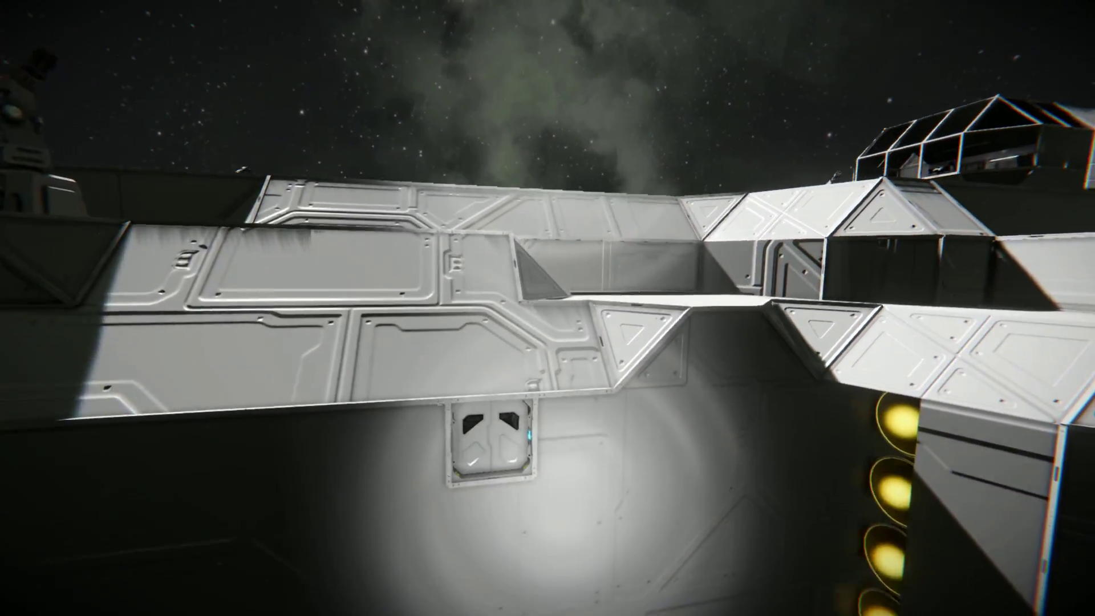
mouse_move(547, 308)
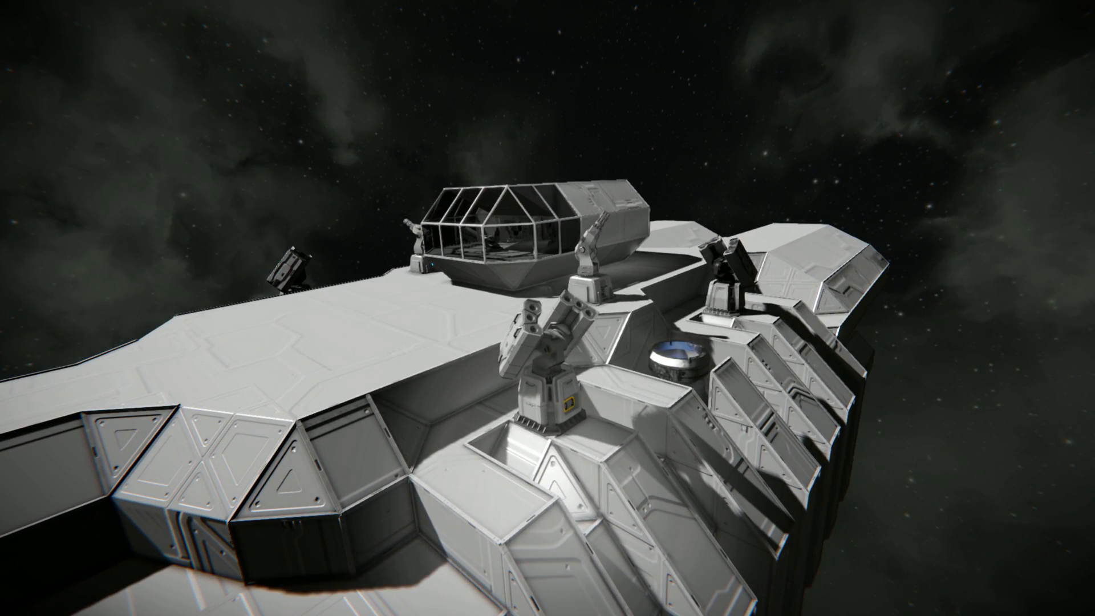
mouse_move(548, 308)
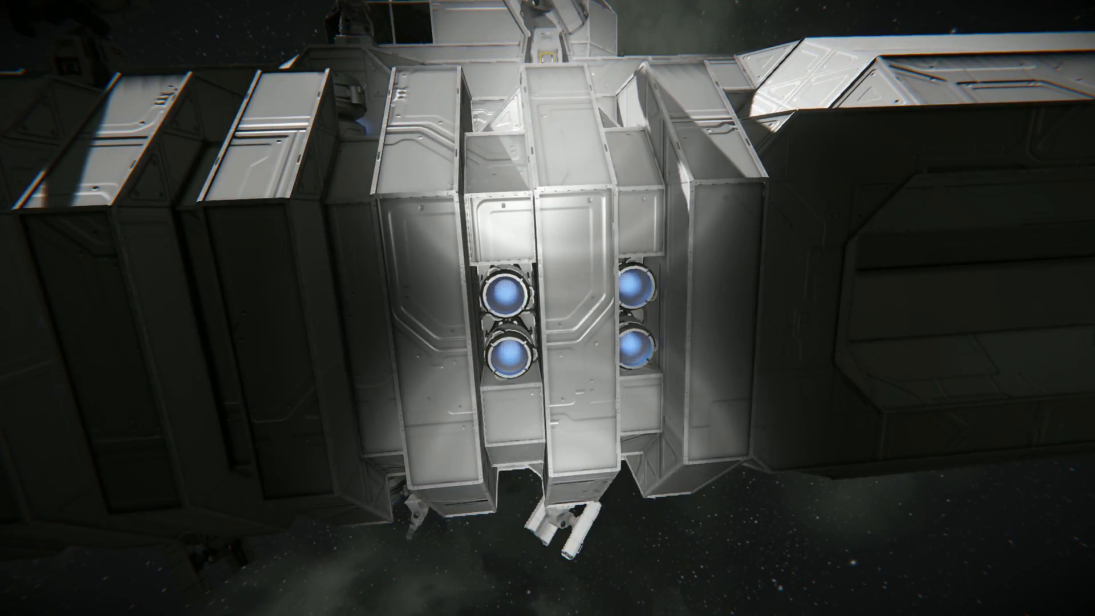
mouse_move(547, 308)
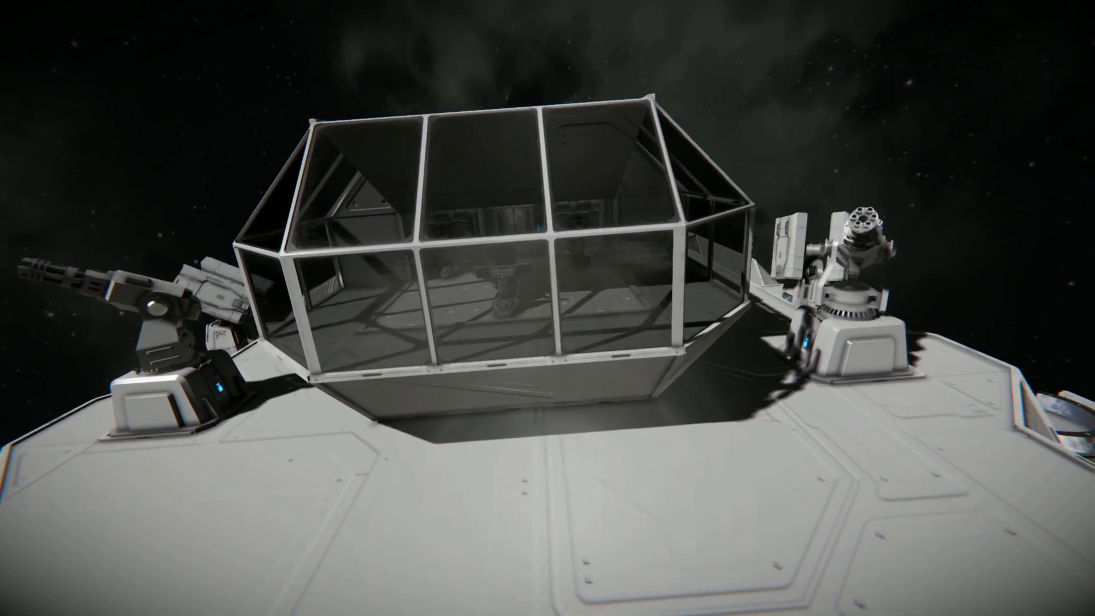
mouse_move(548, 308)
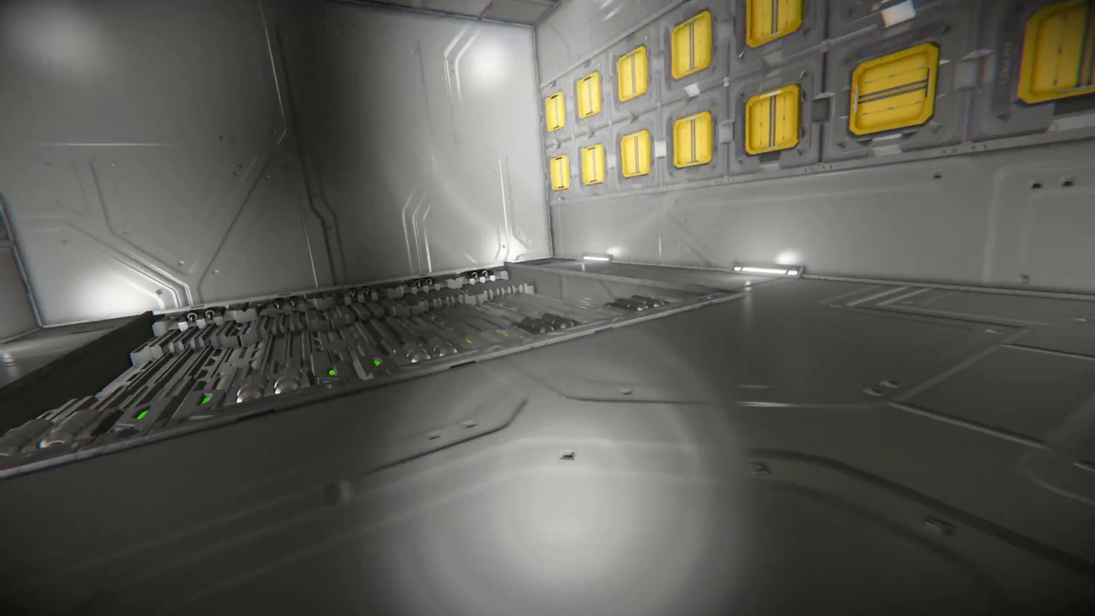
mouse_move(547, 308)
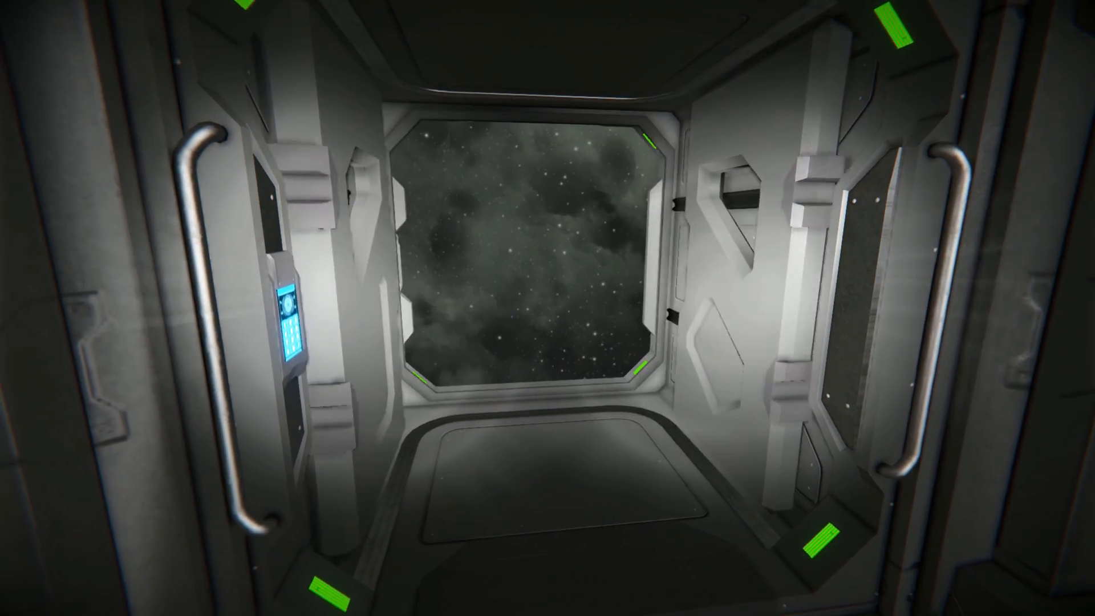
key("w")
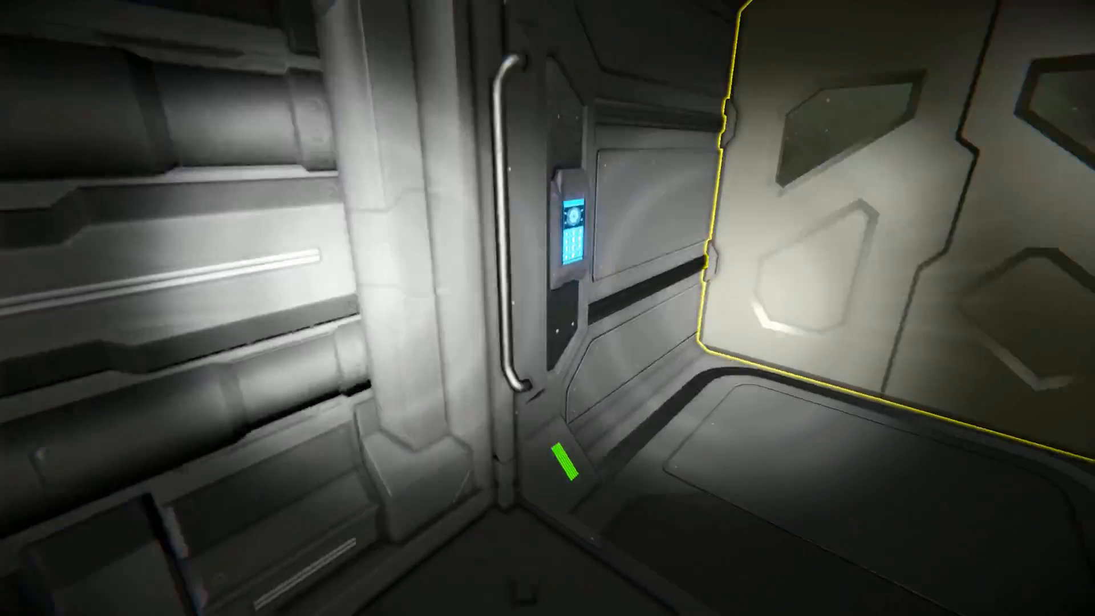
mouse_move(548, 308)
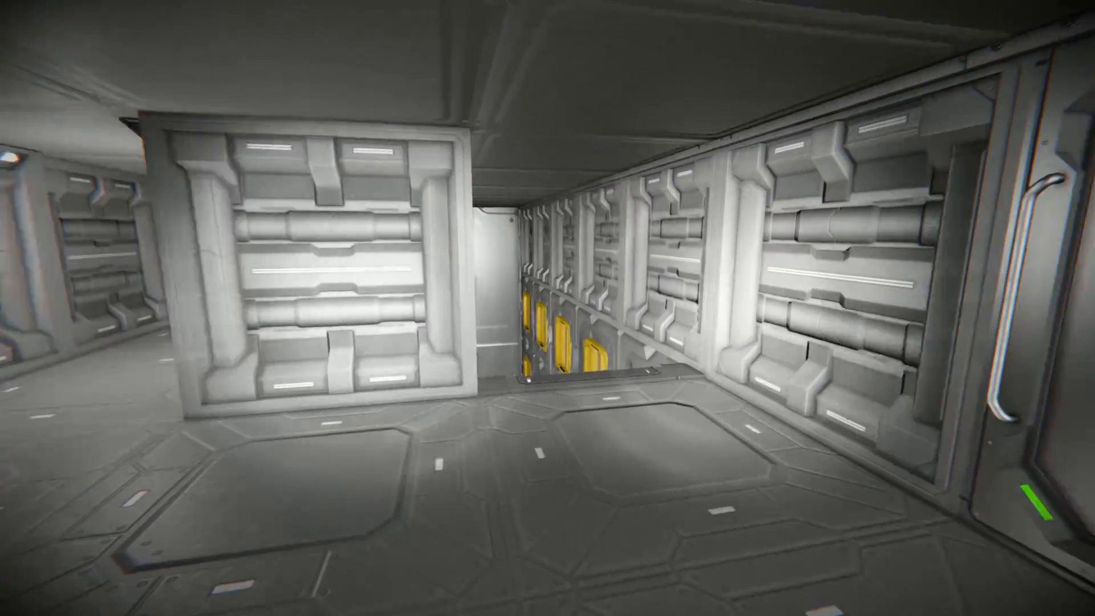
mouse_move(548, 308)
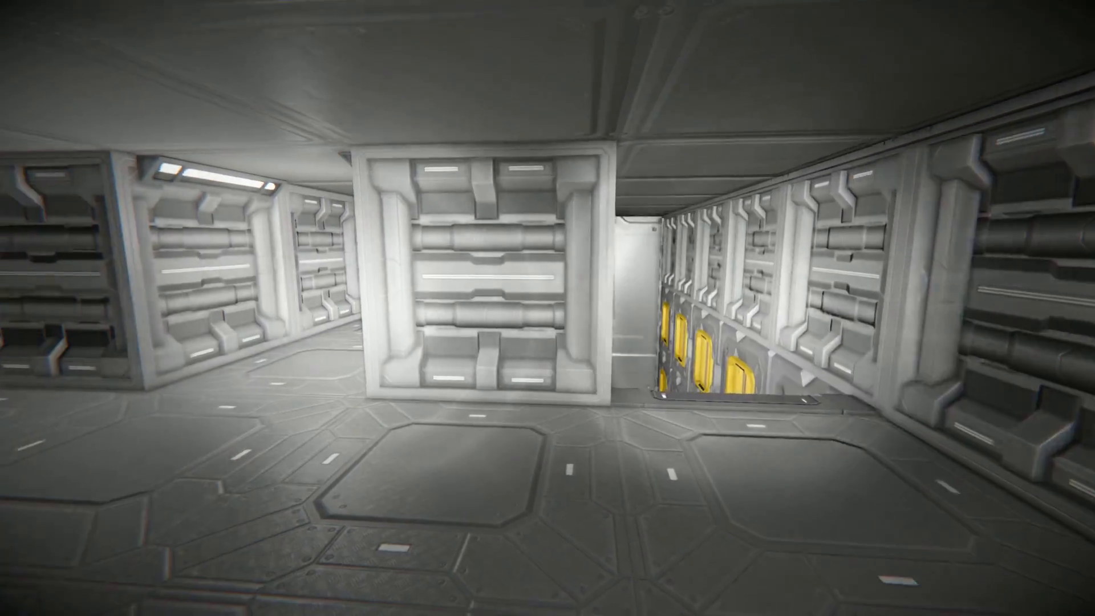
mouse_move(548, 308)
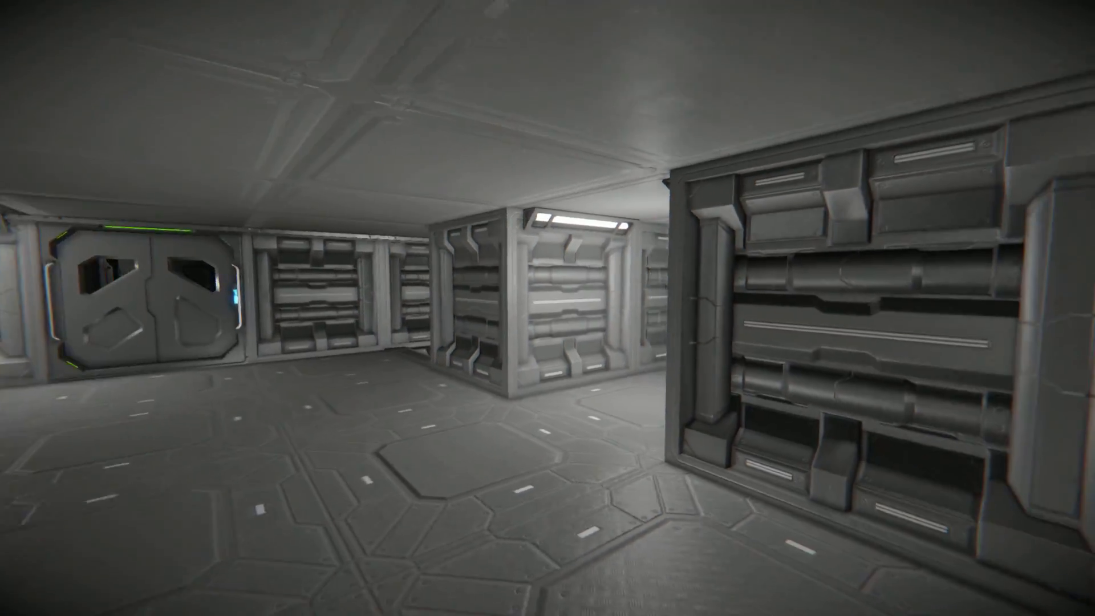
mouse_move(547, 308)
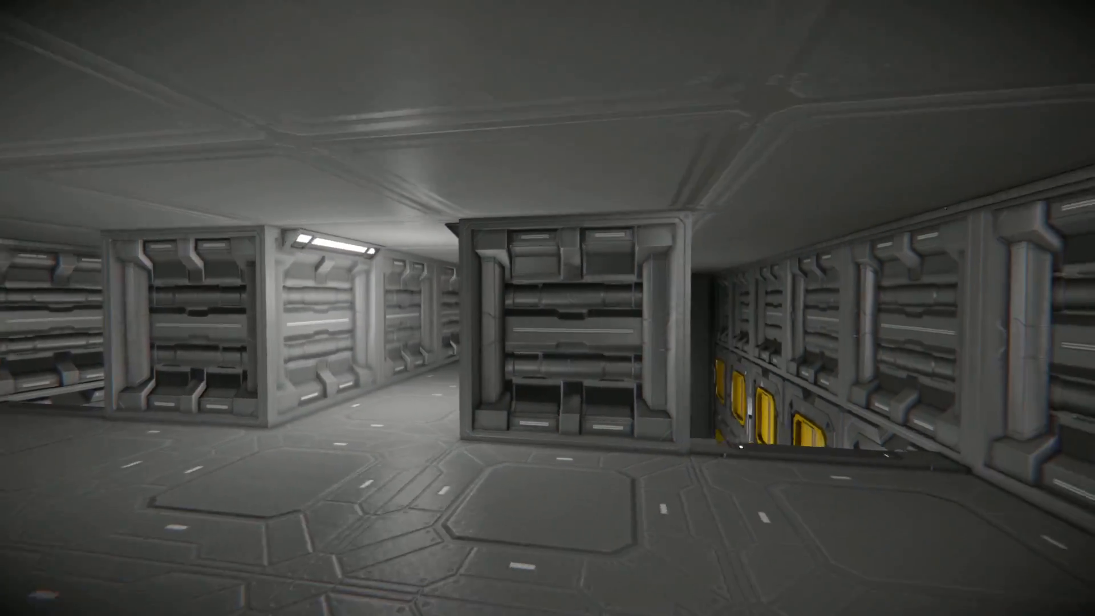
mouse_move(548, 308)
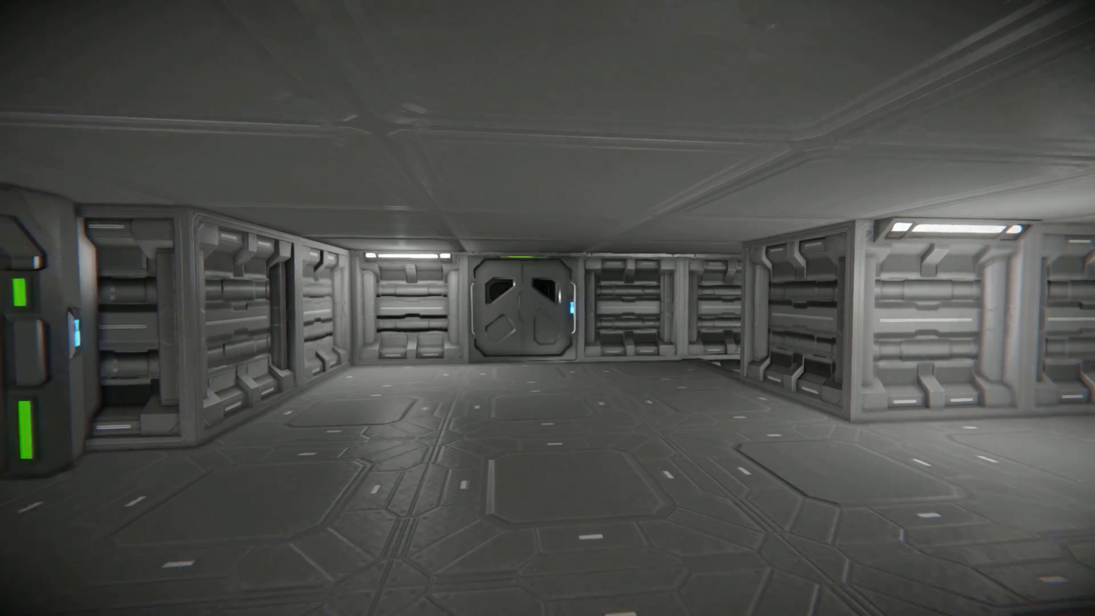
mouse_move(547, 308)
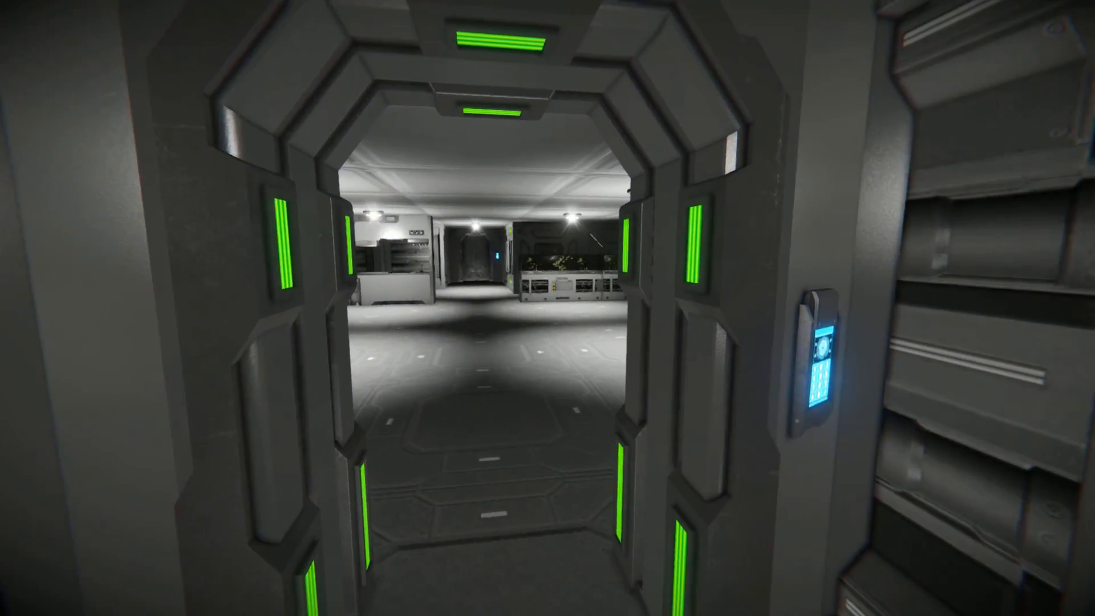
Walk through the green-lit doorway into the crew quarters with bunks and seating.
key("w")
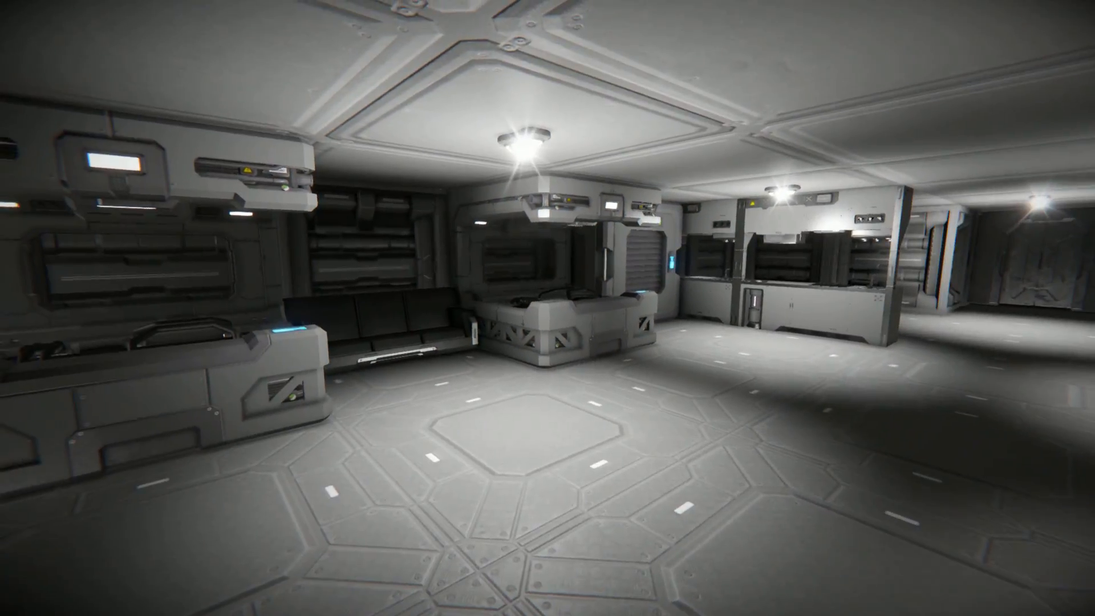
mouse_move(548, 307)
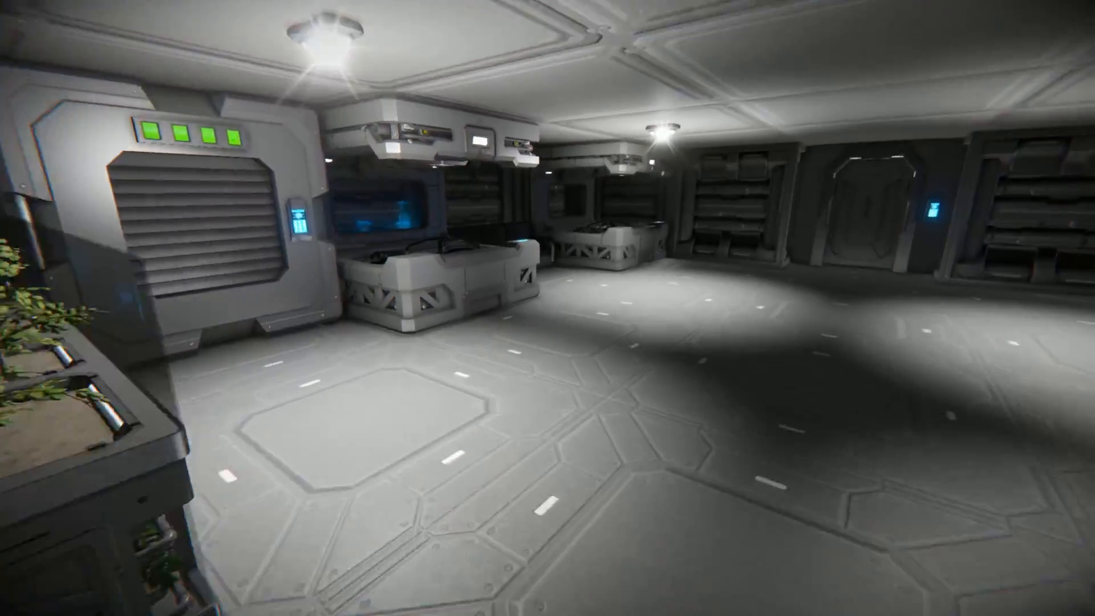
mouse_move(548, 308)
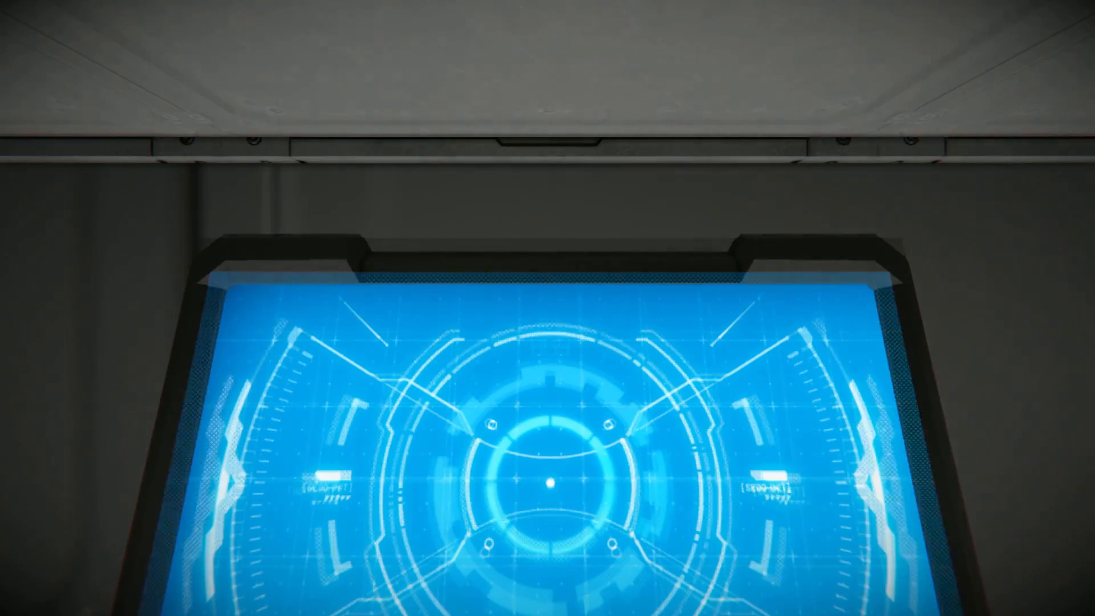
scroll("down", 3)
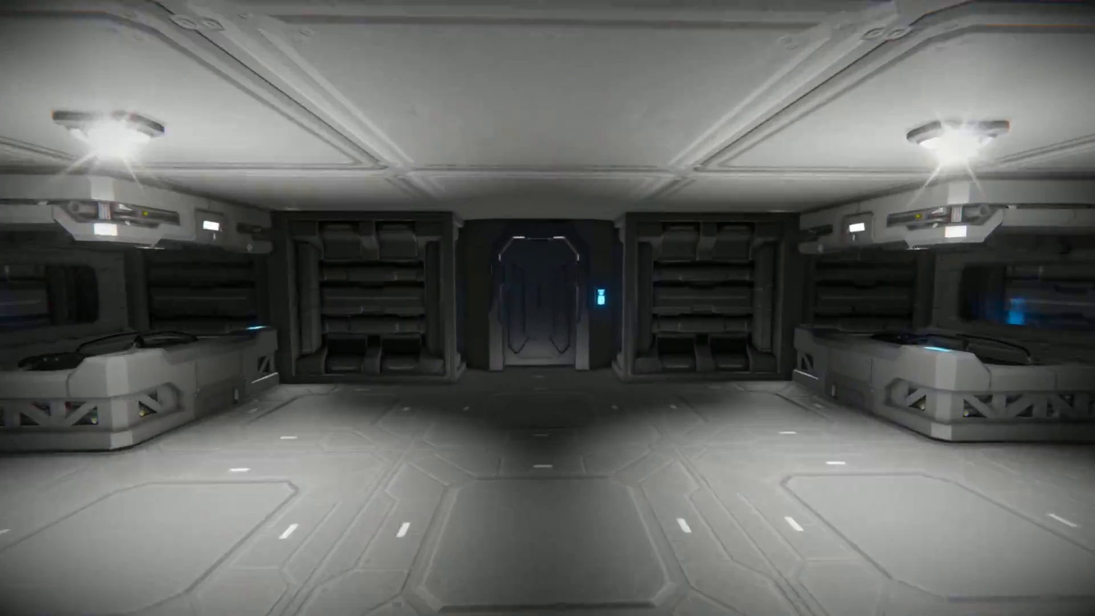
Walk between the twin staircases to the door between the cargo walls.
key("w")
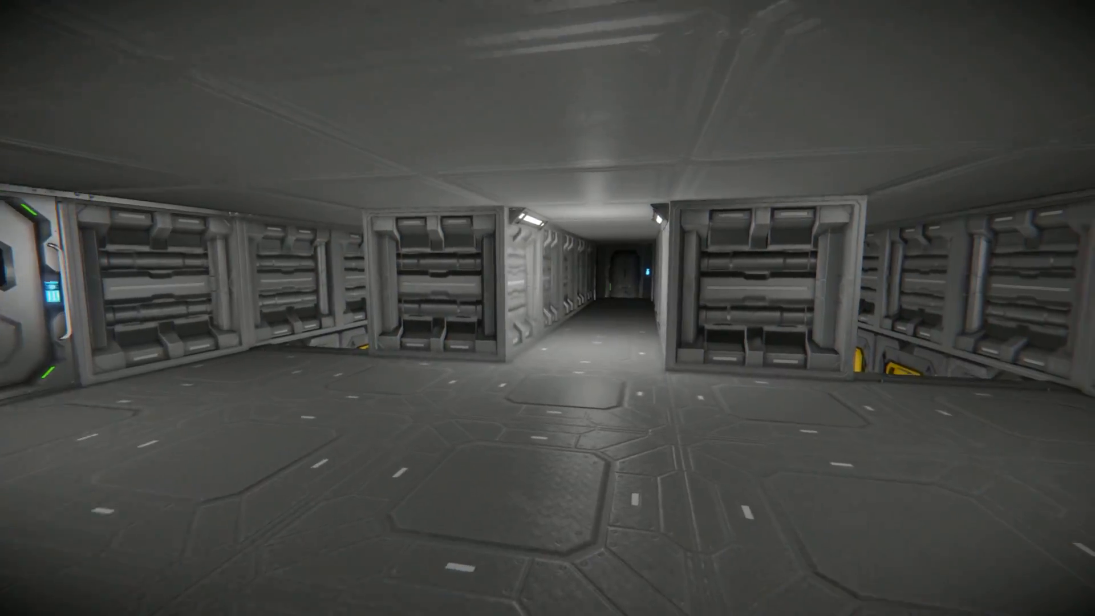
mouse_move(547, 308)
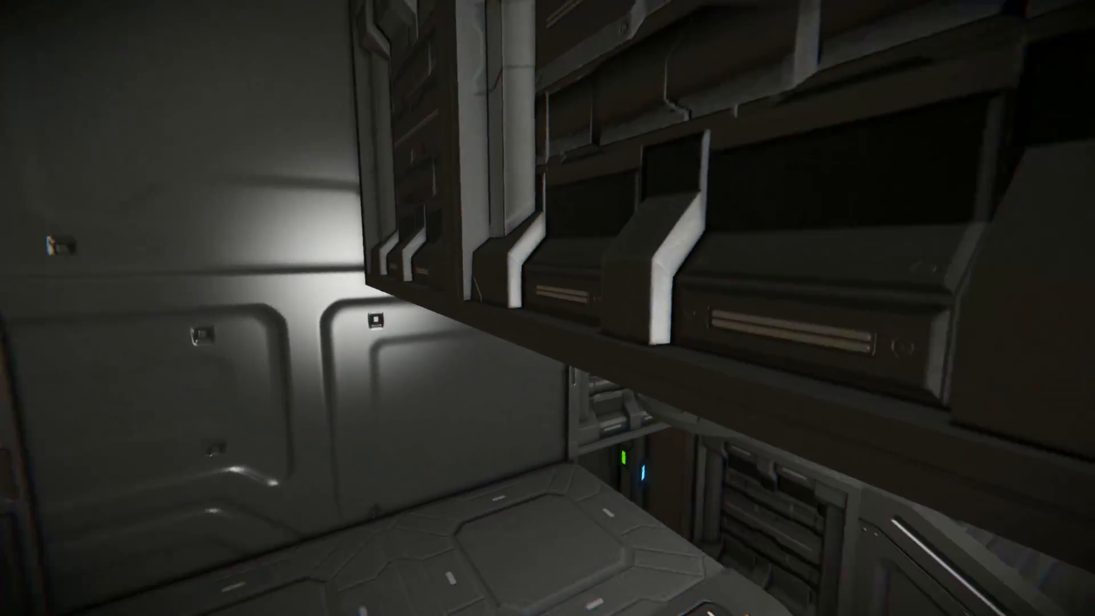
mouse_move(548, 308)
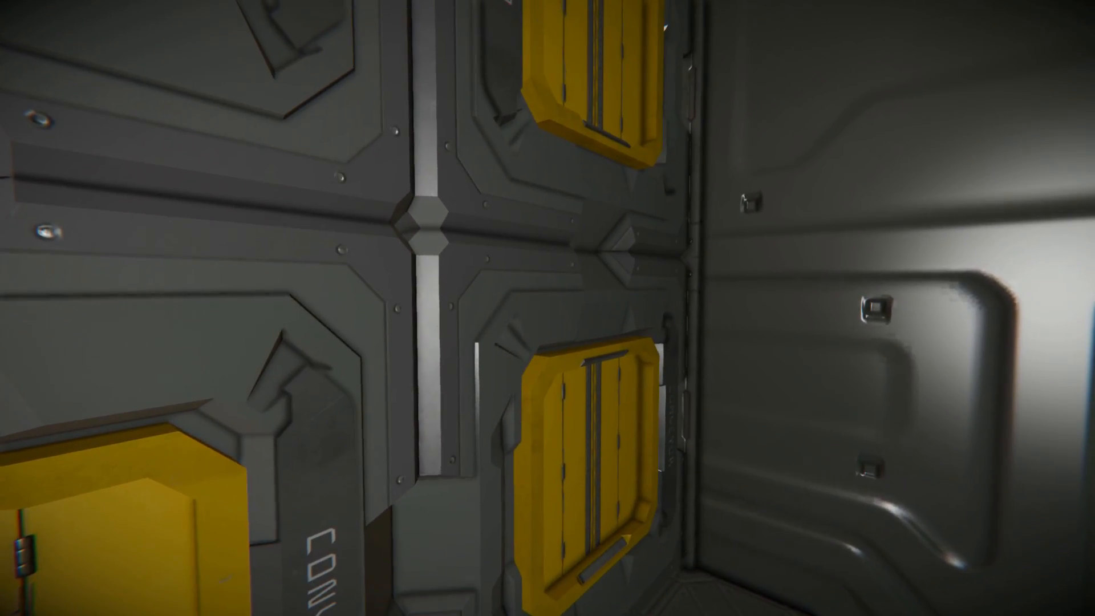
mouse_move(548, 308)
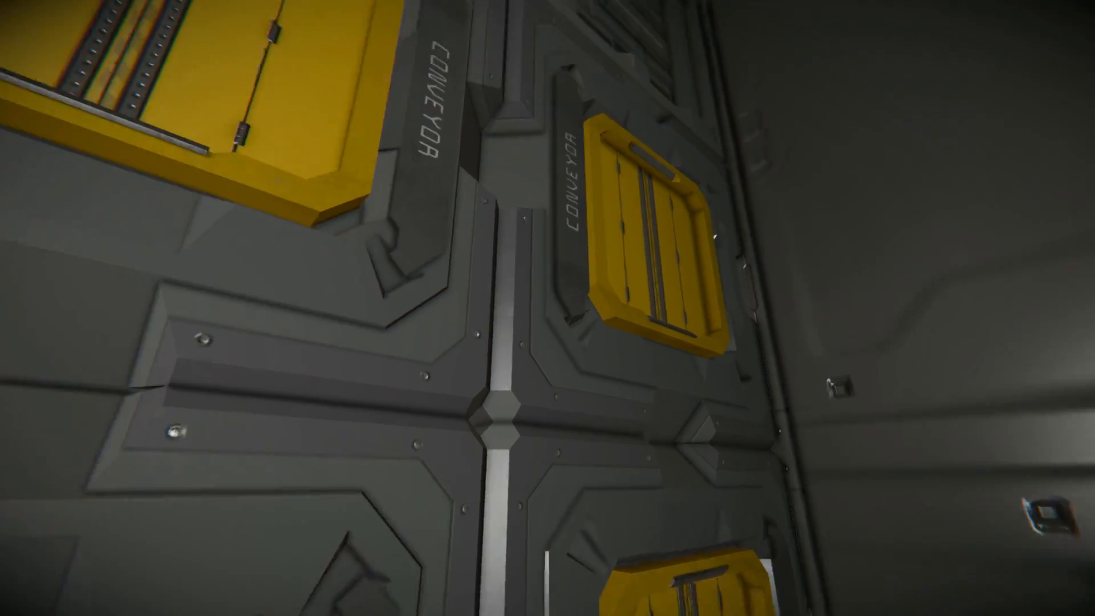
mouse_move(547, 308)
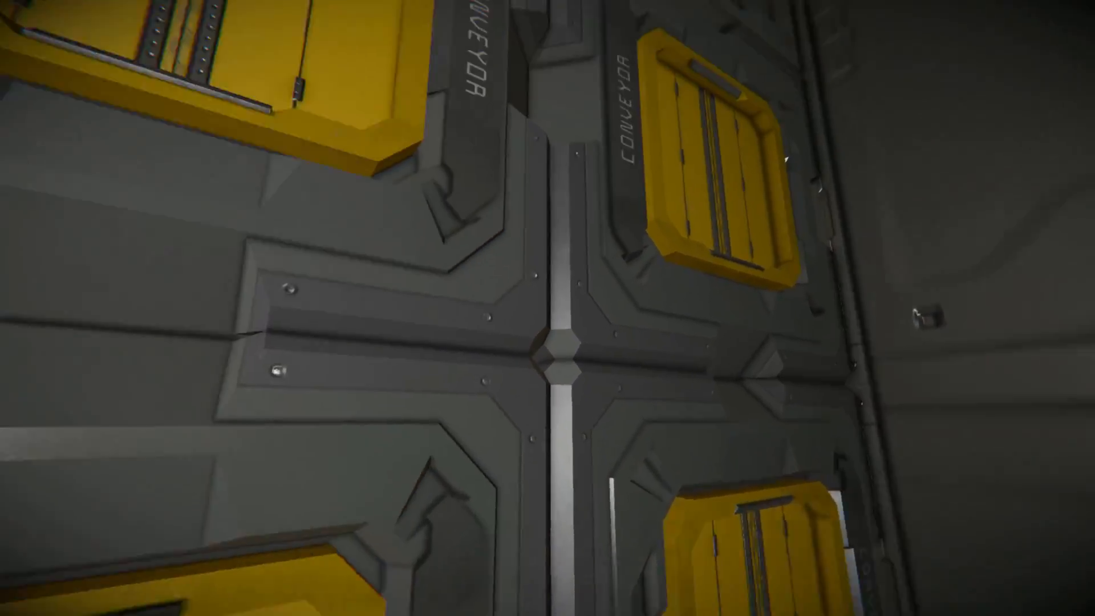
mouse_move(548, 308)
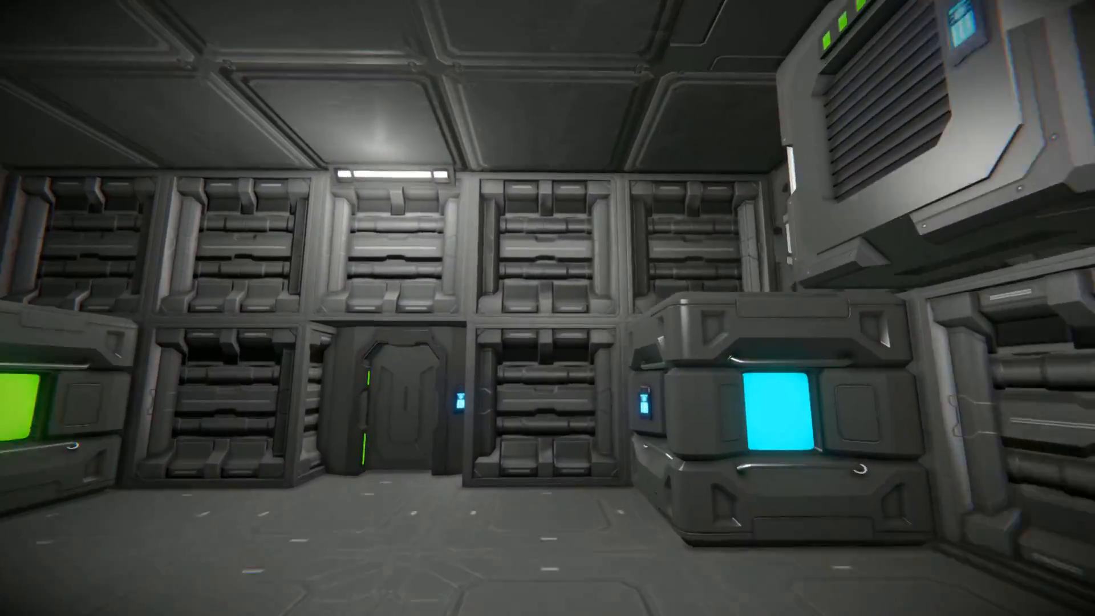
mouse_move(547, 308)
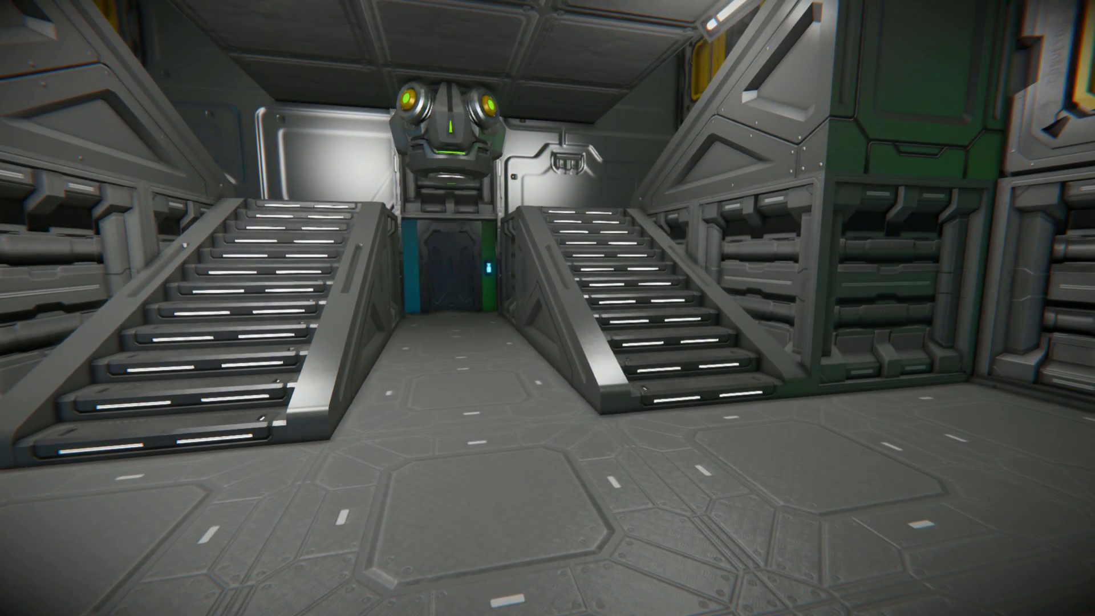
key("w")
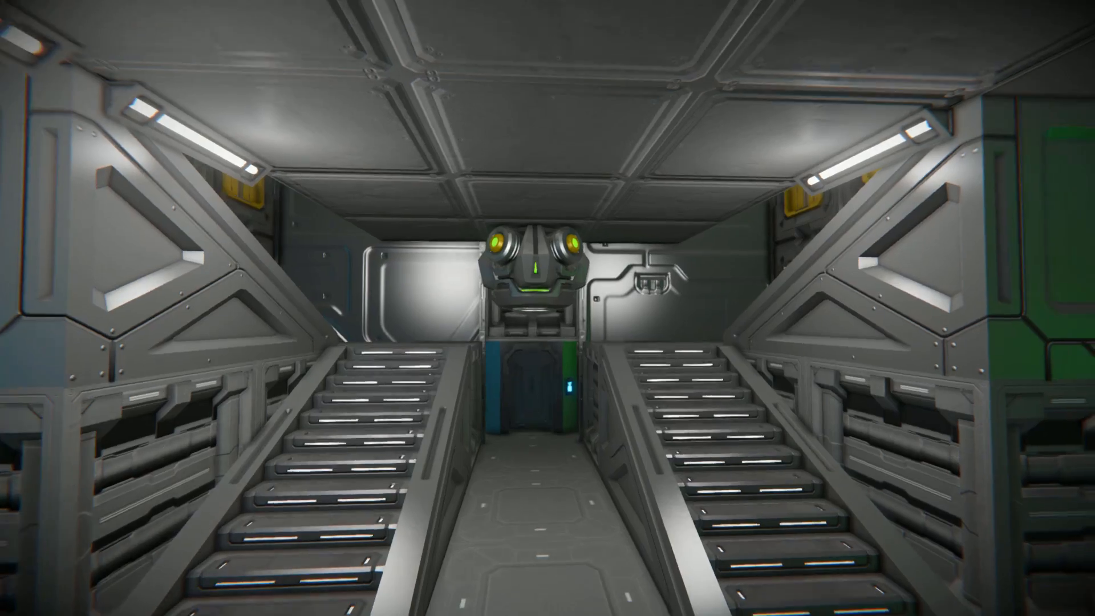
key("w")
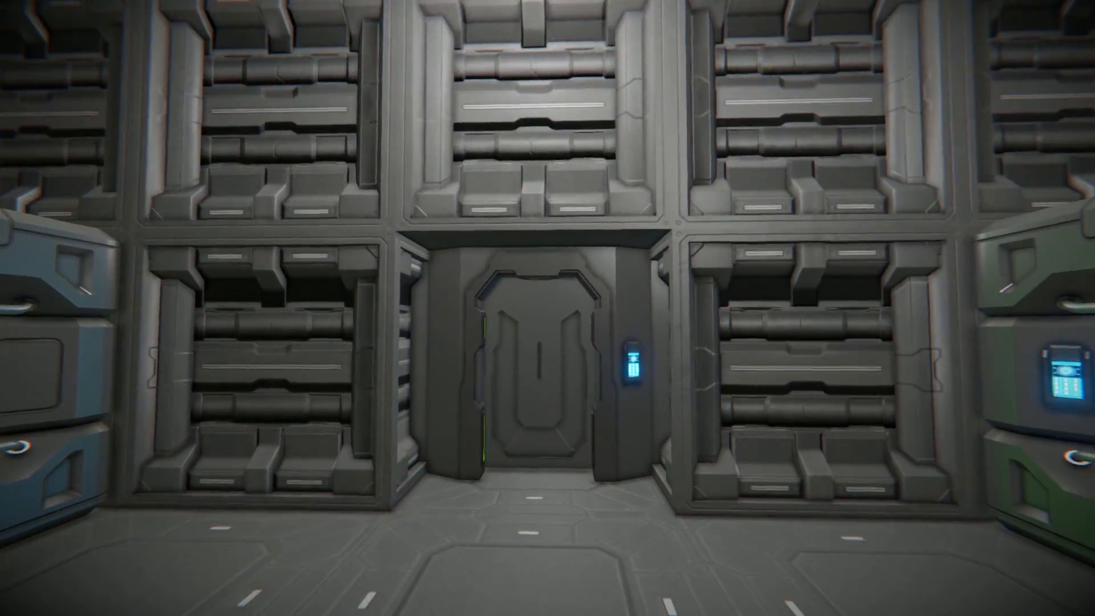
View the assembler's empty inventory, then walk into the refinery and assembler room.
key("W")
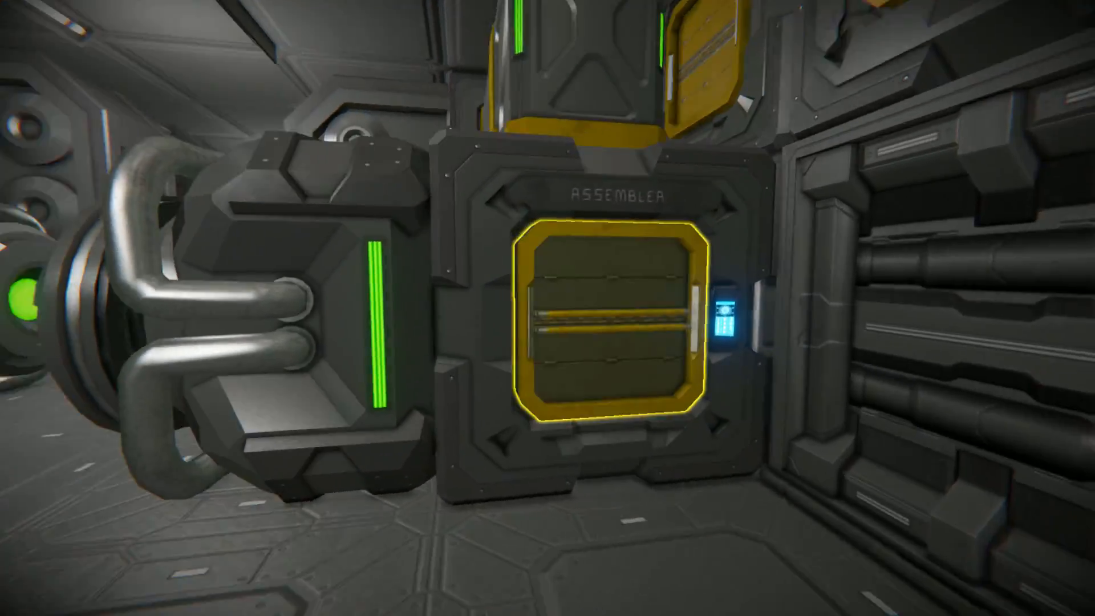
left_click(605, 328)
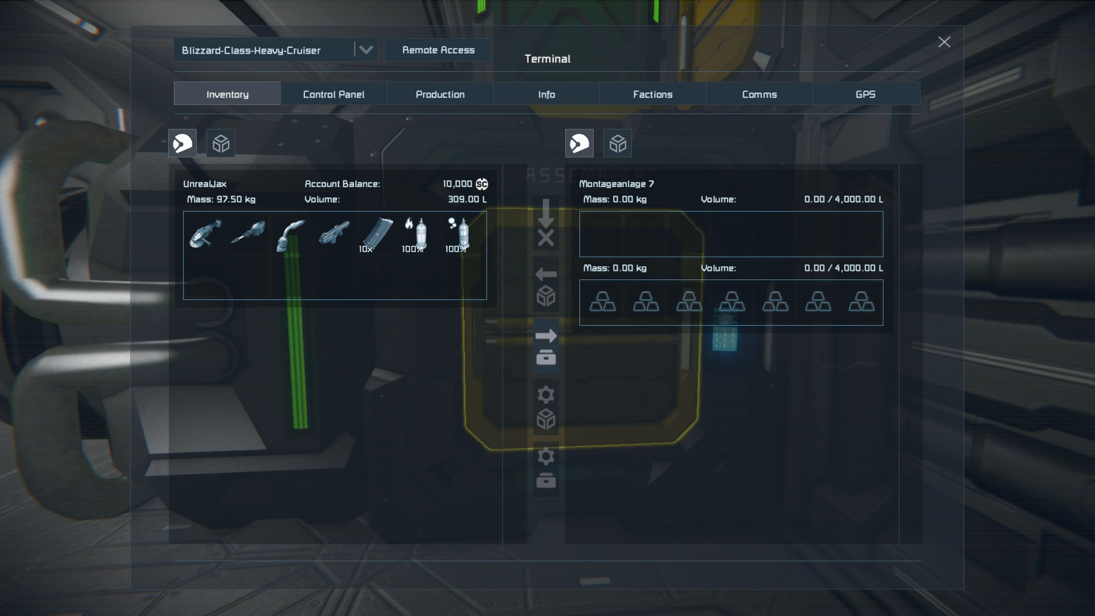
left_click(944, 42)
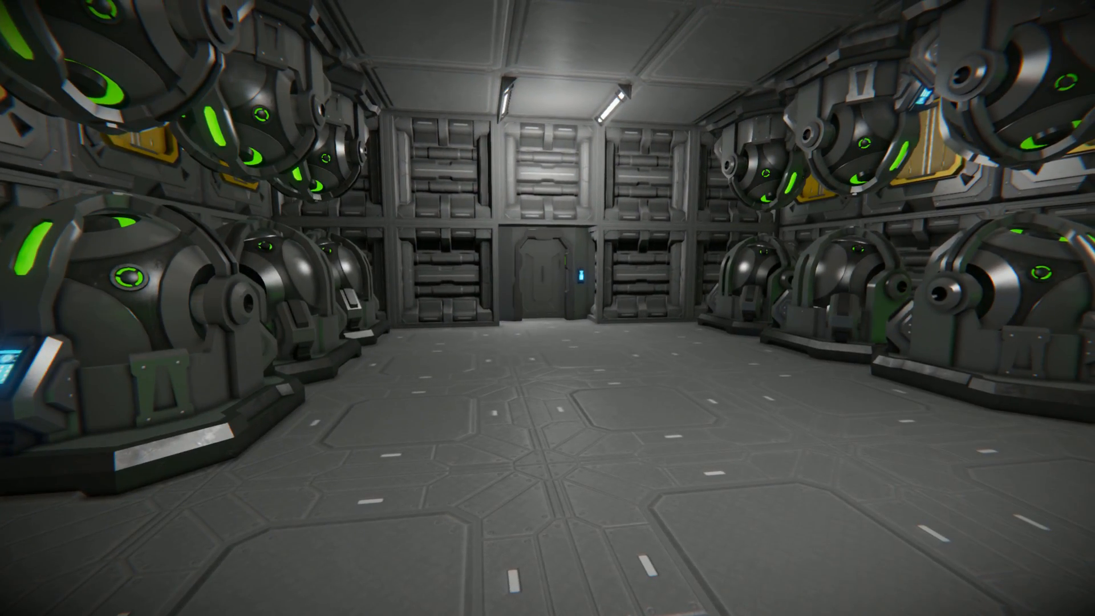
key("w")
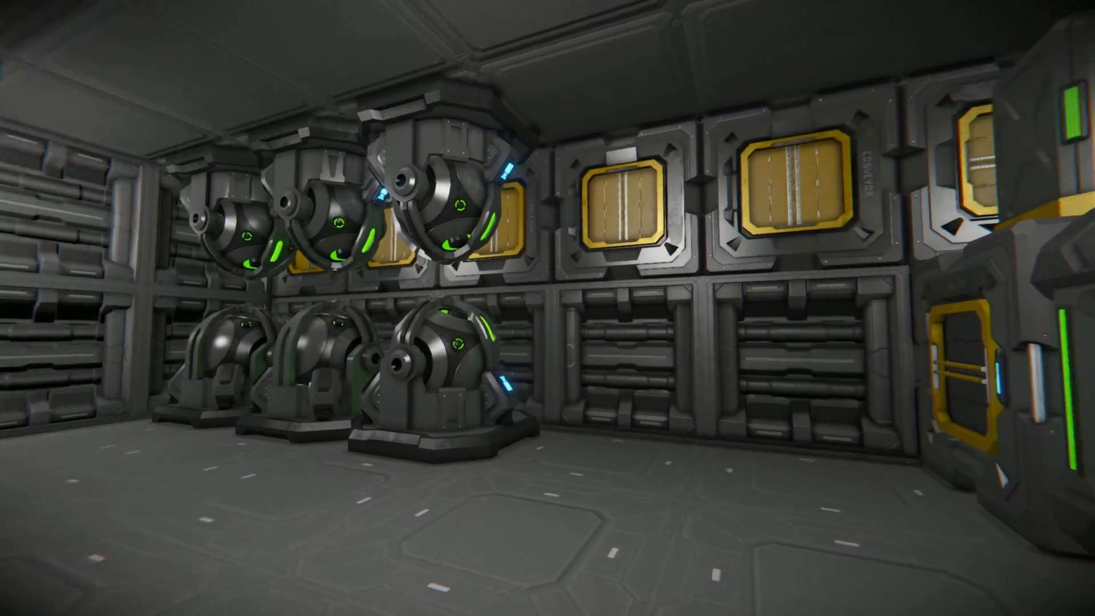
mouse_move(548, 308)
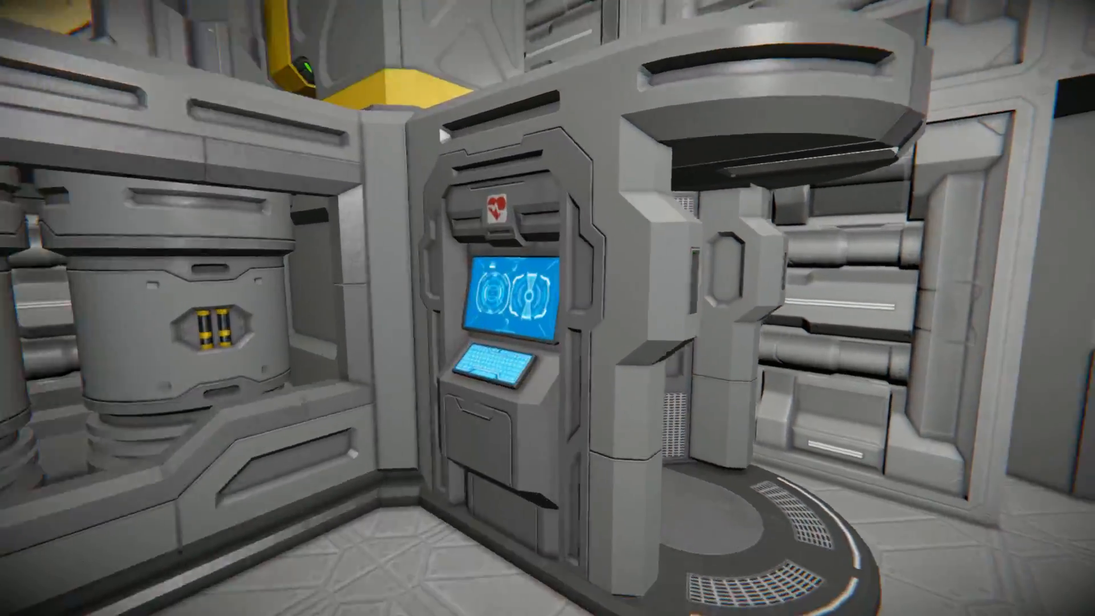
mouse_move(548, 308)
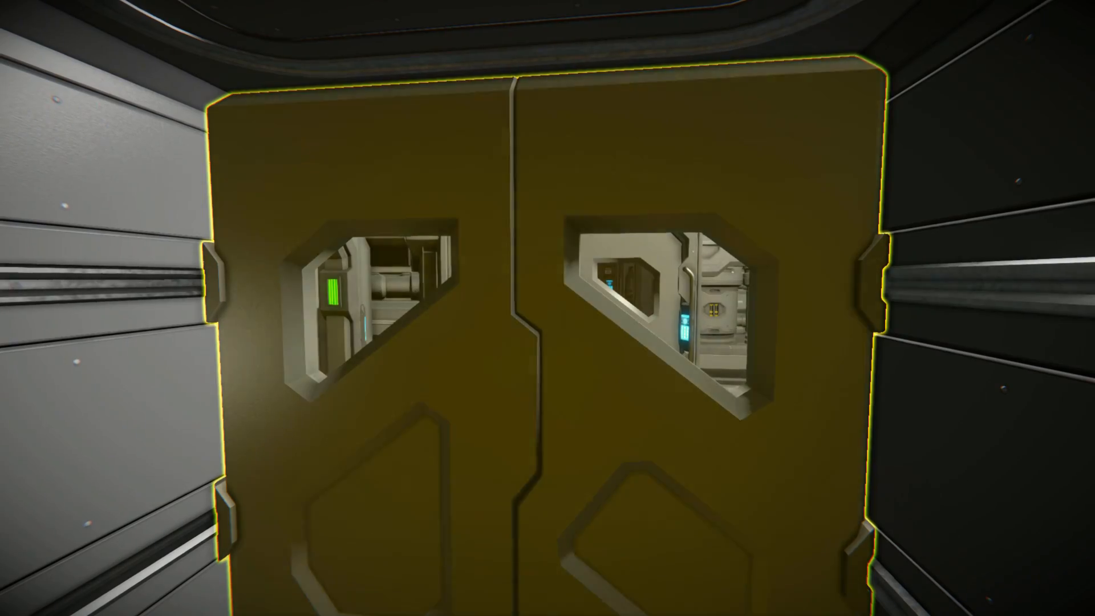
mouse_move(548, 308)
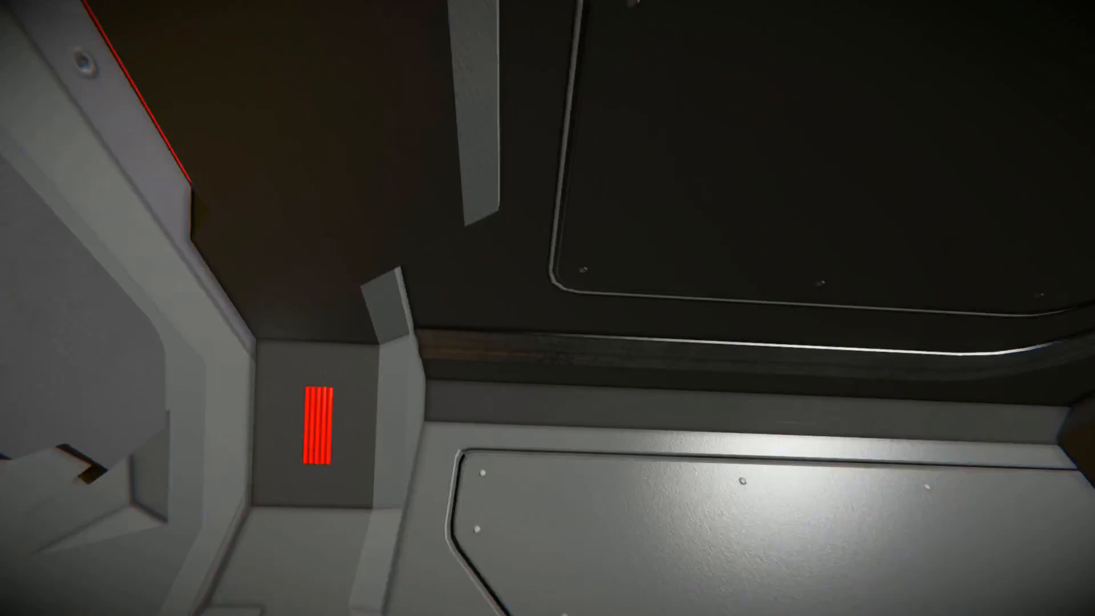
mouse_move(547, 308)
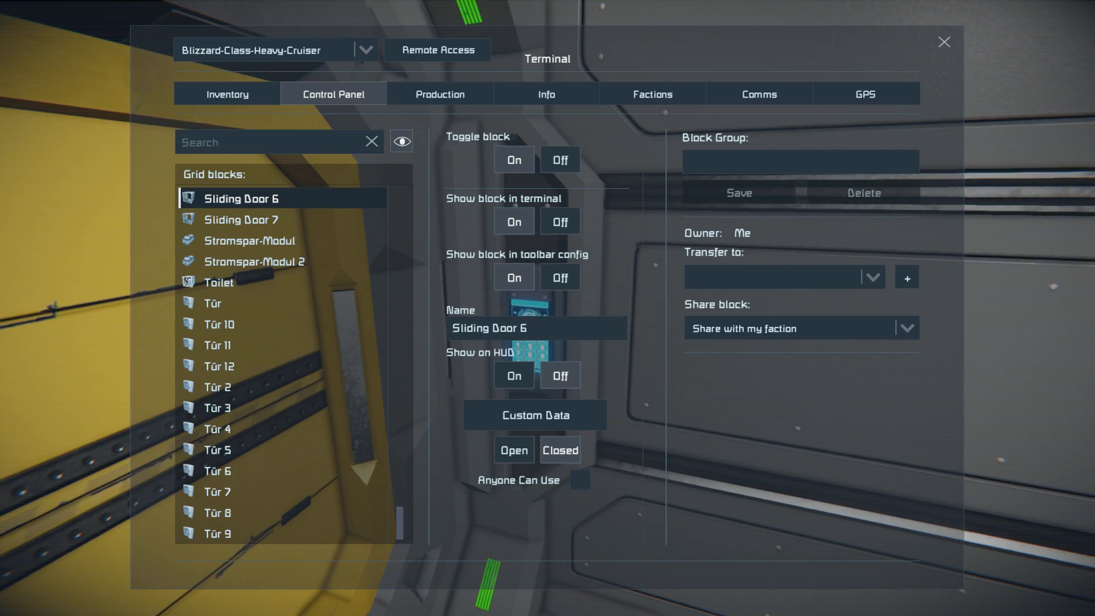
Open Sliding Door 6 from its control panel to reach the yellow-lit hangar.
left_click(945, 41)
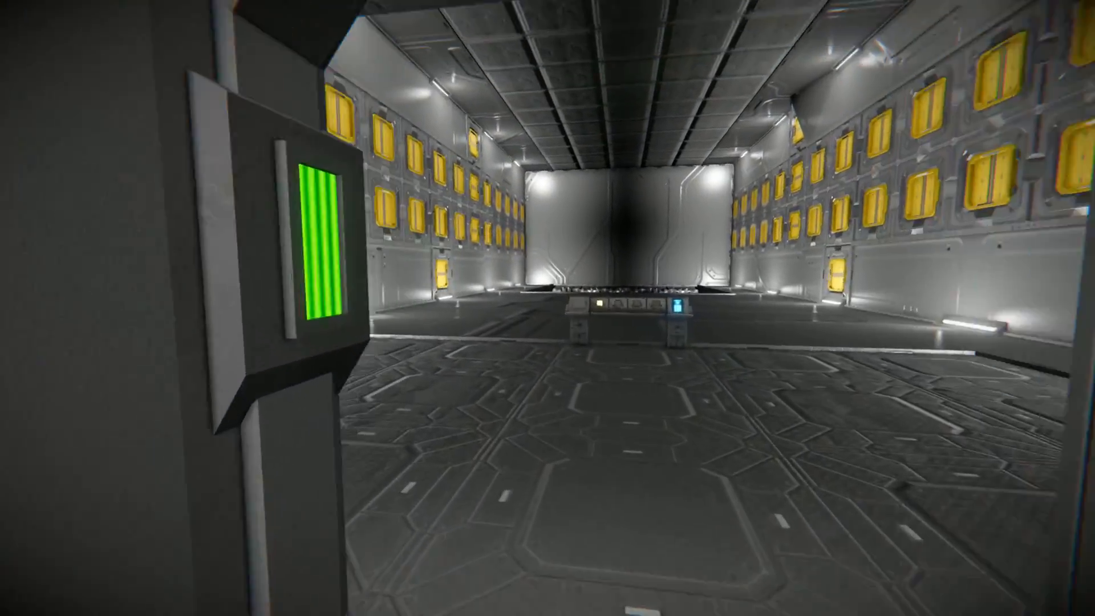
mouse_move(548, 308)
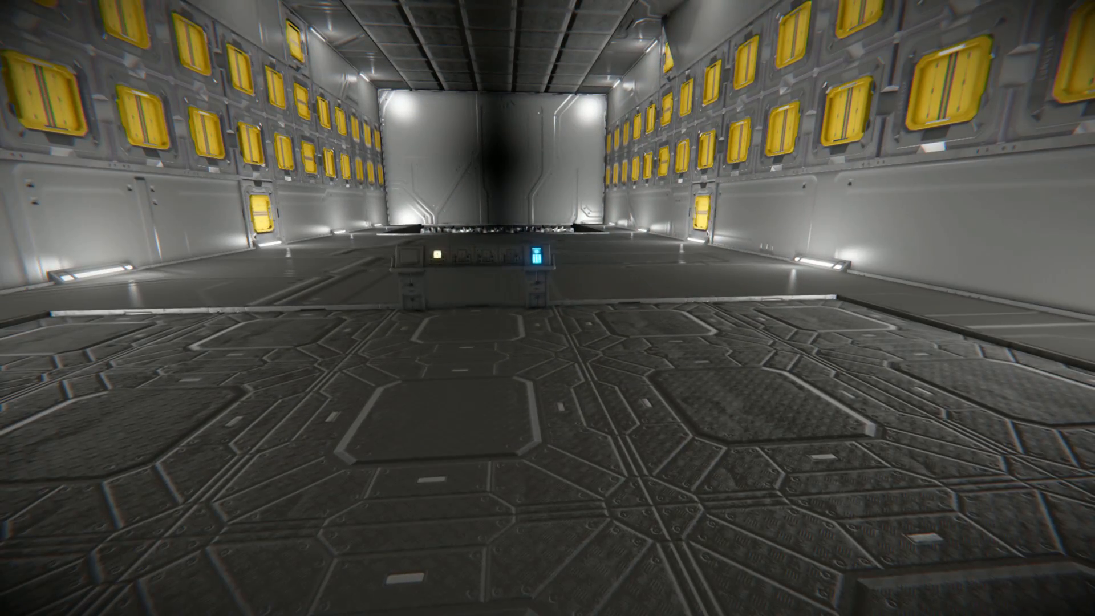
mouse_move(548, 308)
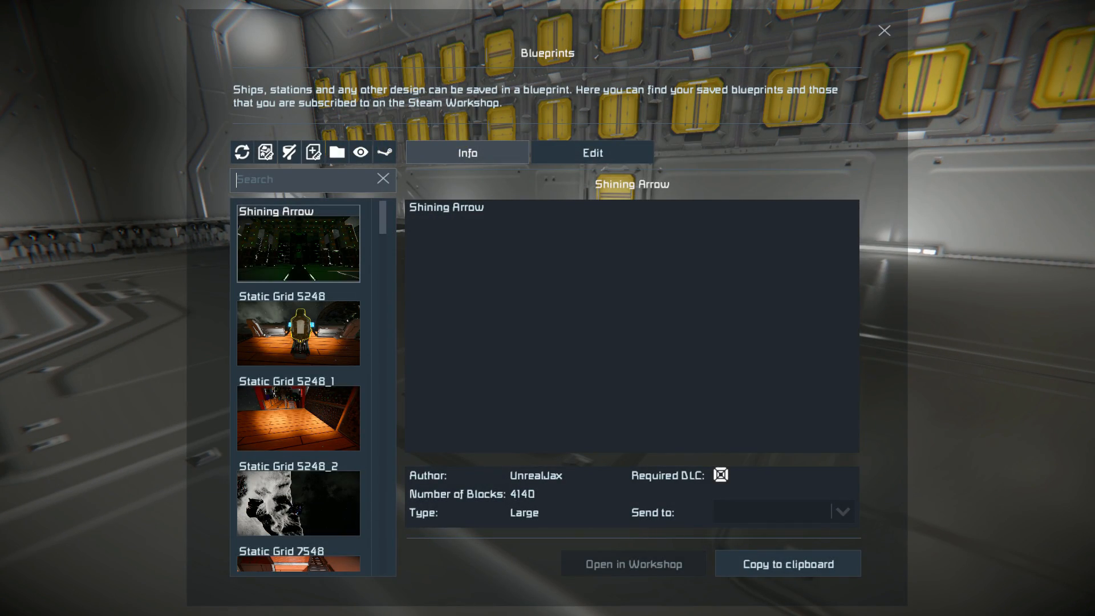
Search the blueprint list for 'BL' to find the cruiser, then close it.
type("BL")
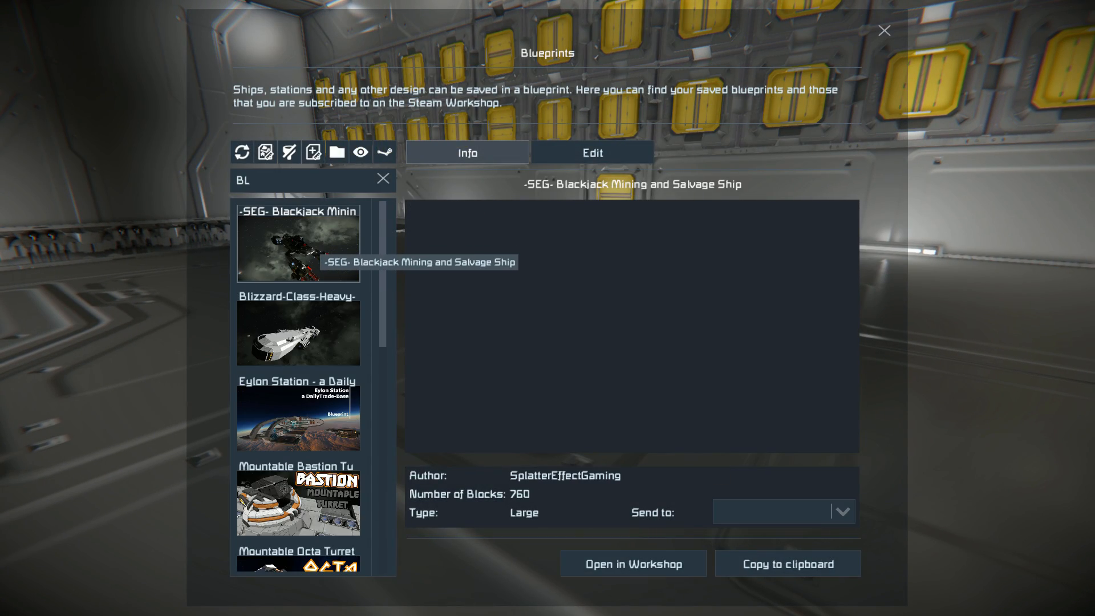
left_click(883, 30)
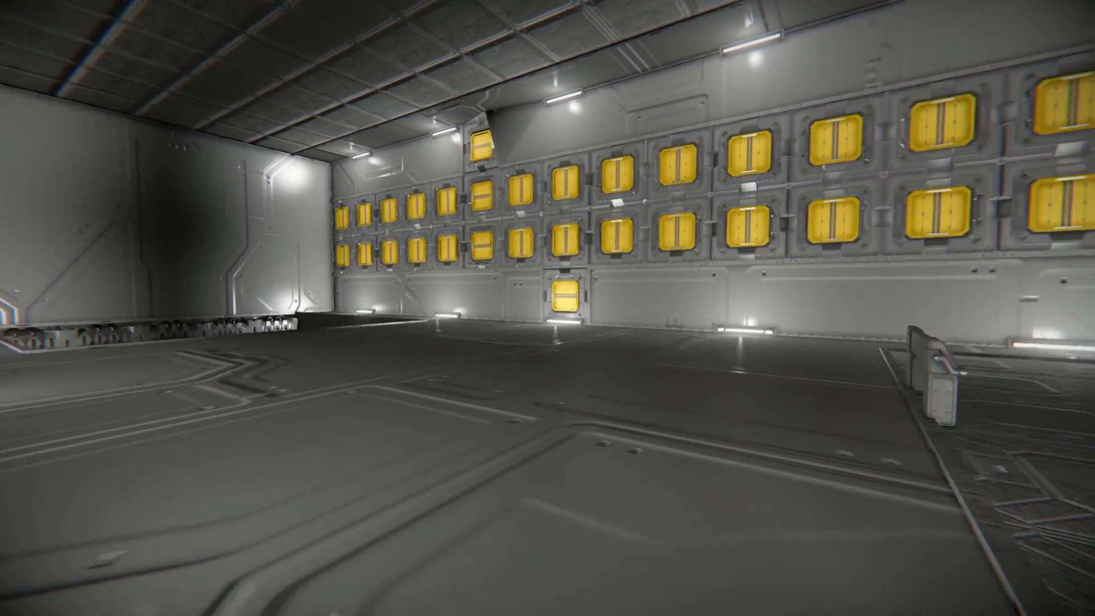
mouse_move(547, 308)
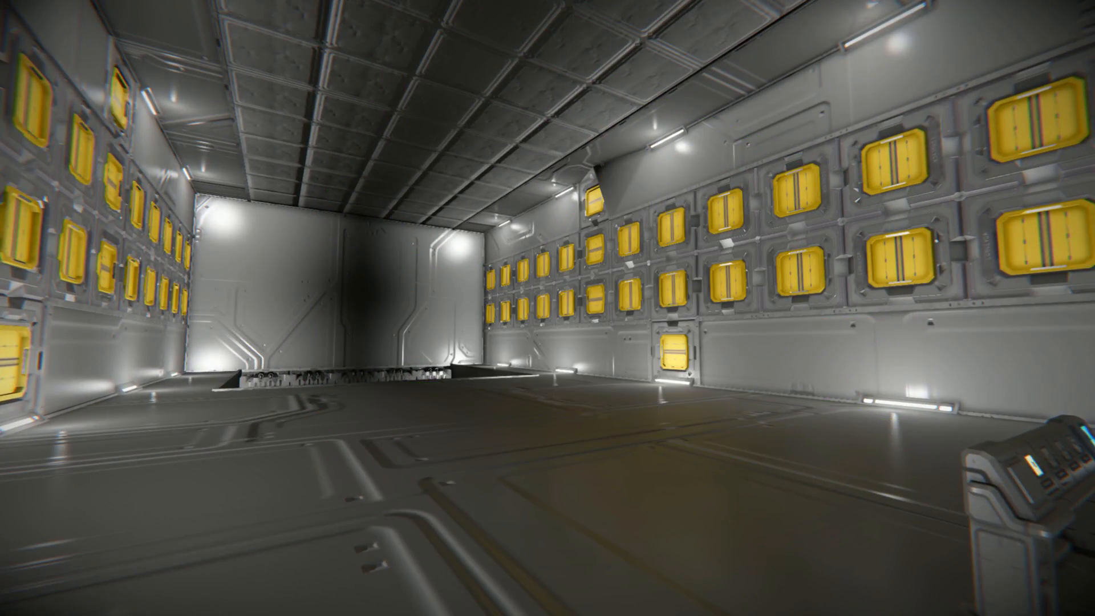
mouse_move(548, 308)
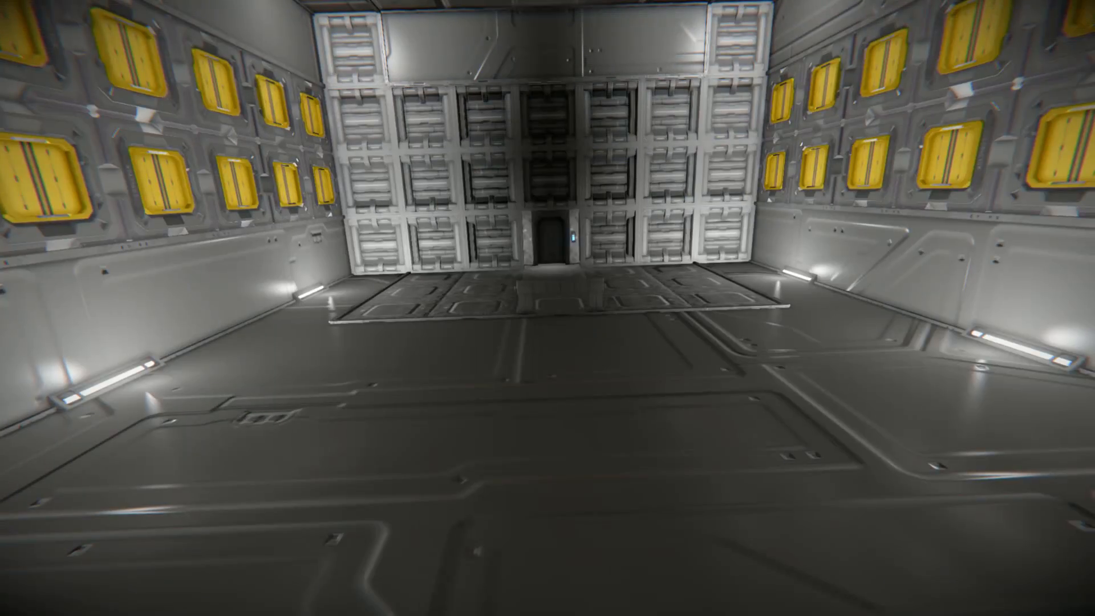
mouse_move(547, 308)
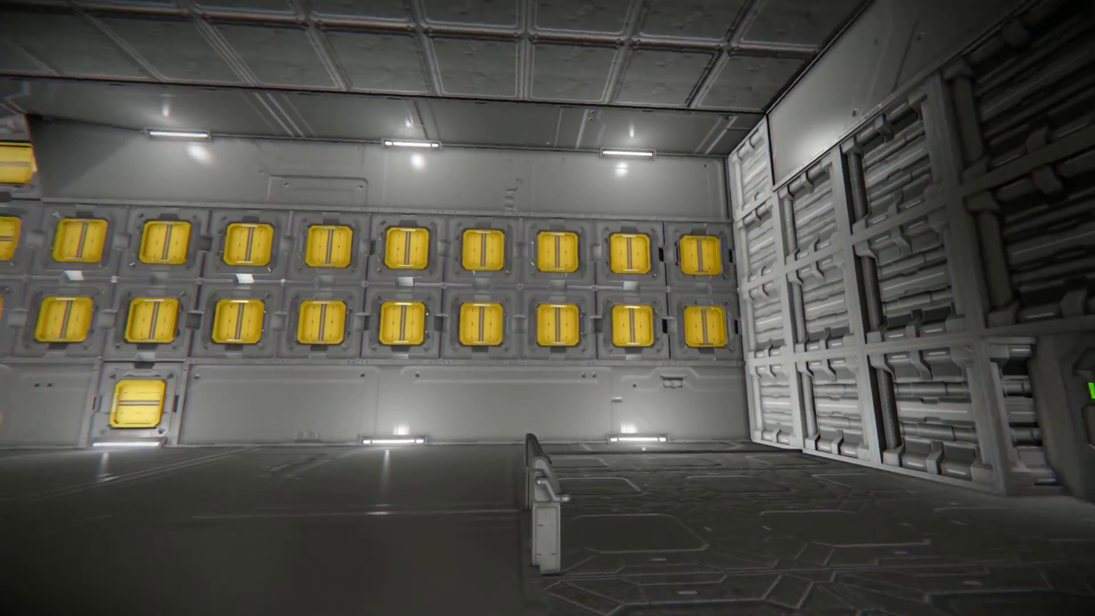
mouse_move(547, 308)
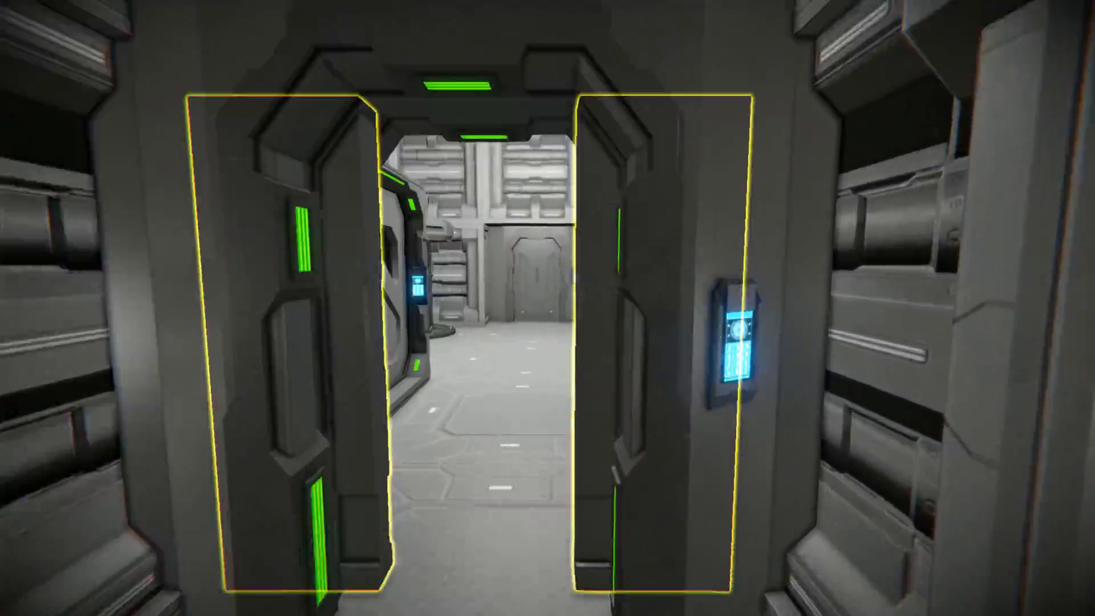
Walk the corridors past the hydrogen tank room into the railed cargo hallway.
key("w")
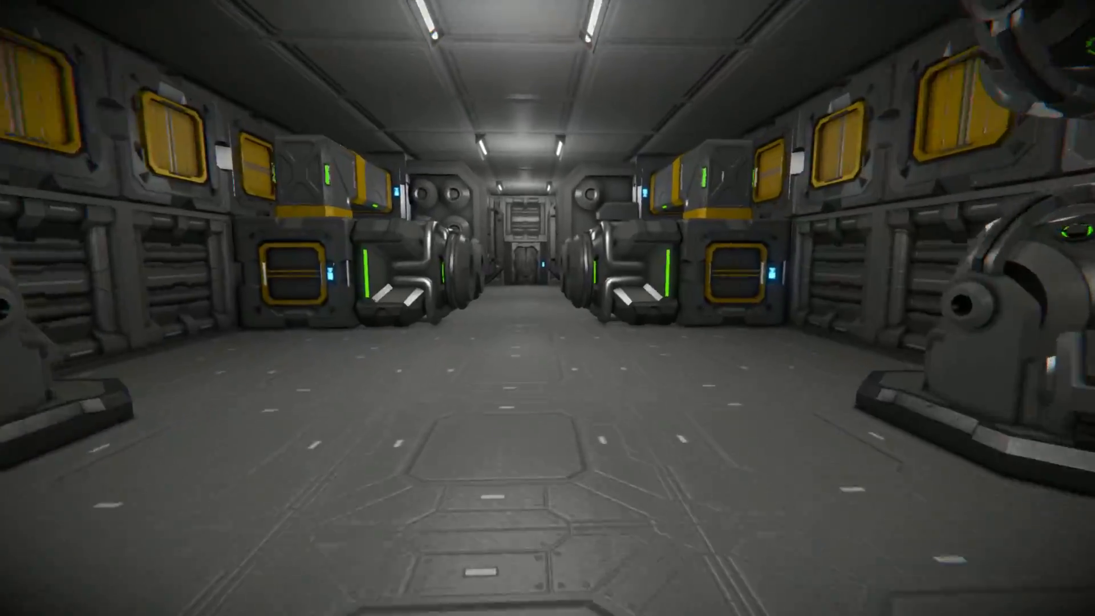
key("w")
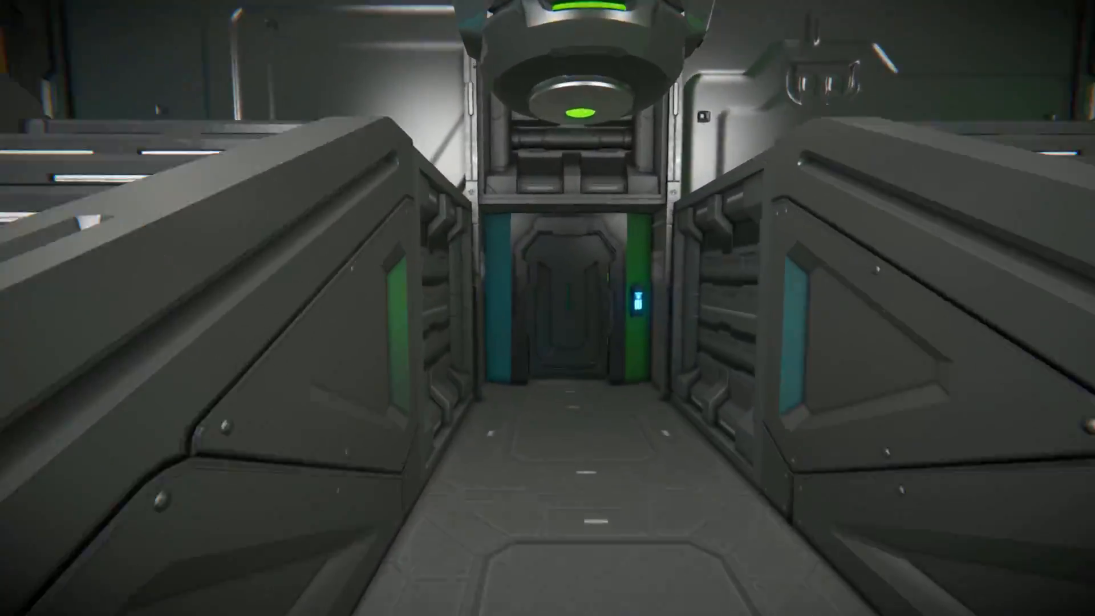
mouse_move(547, 308)
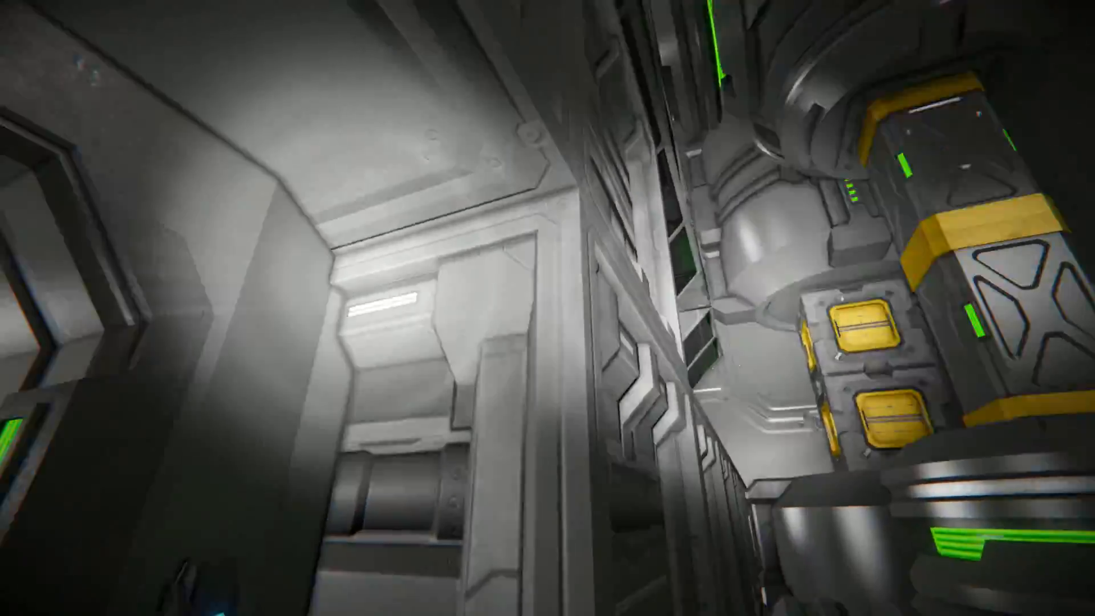
mouse_move(547, 308)
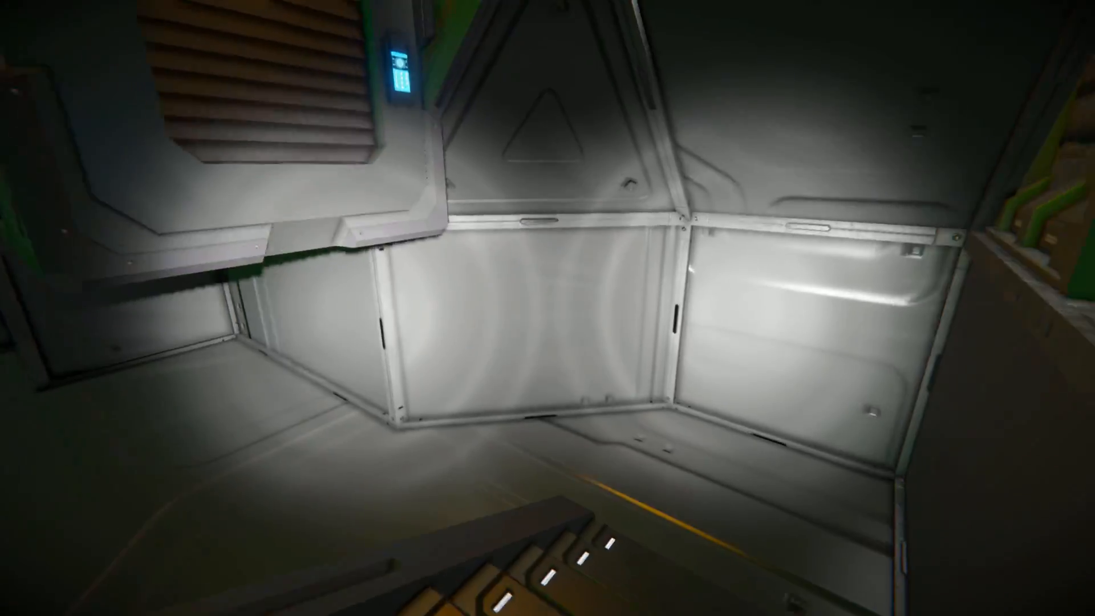
mouse_move(547, 308)
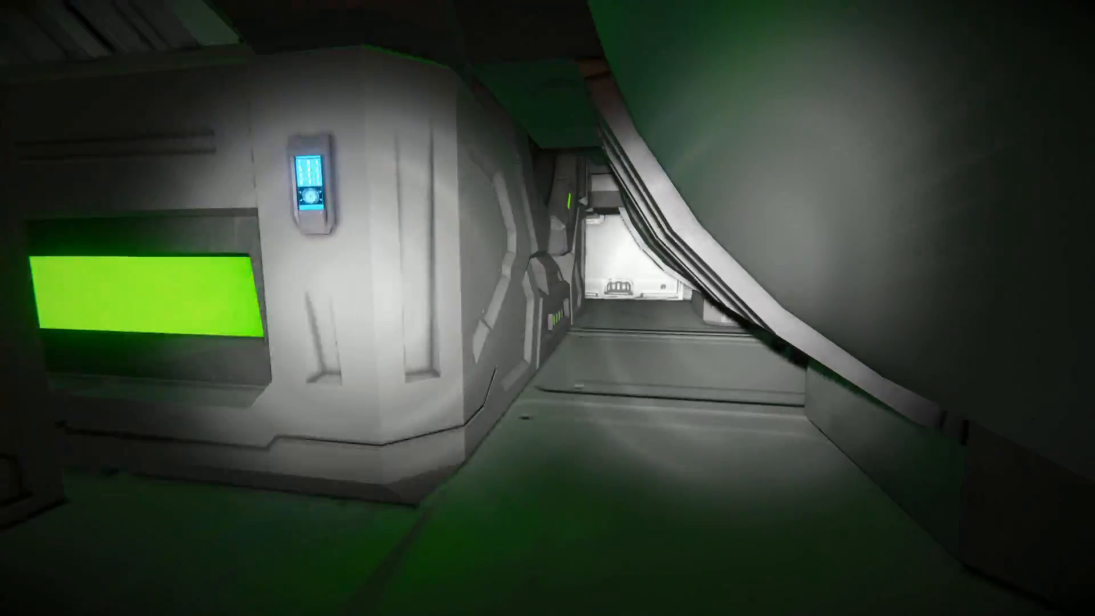
mouse_move(547, 308)
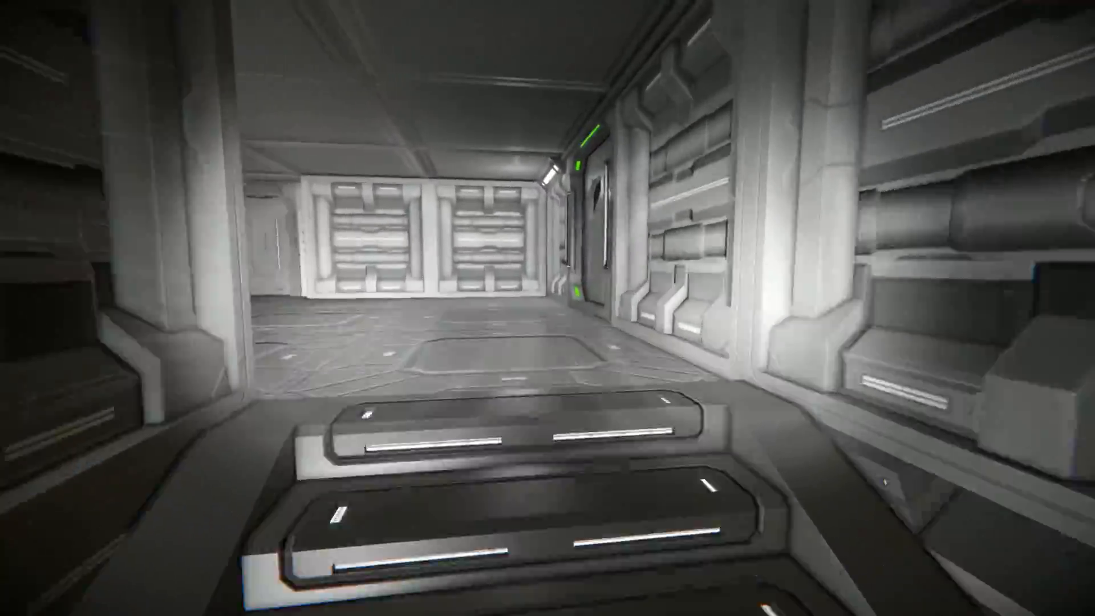
key("w")
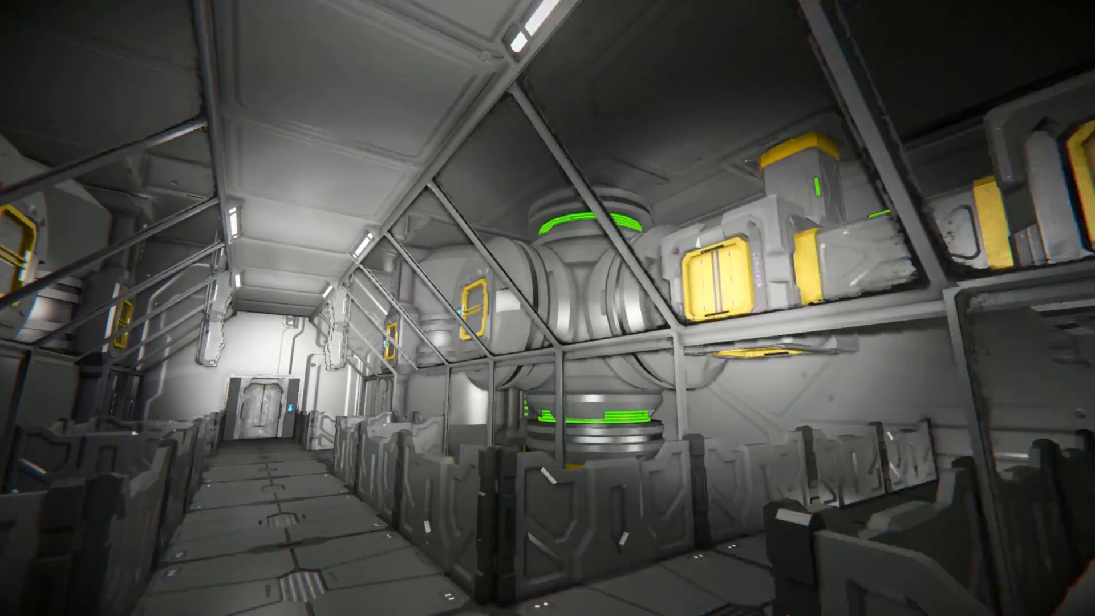
mouse_move(548, 308)
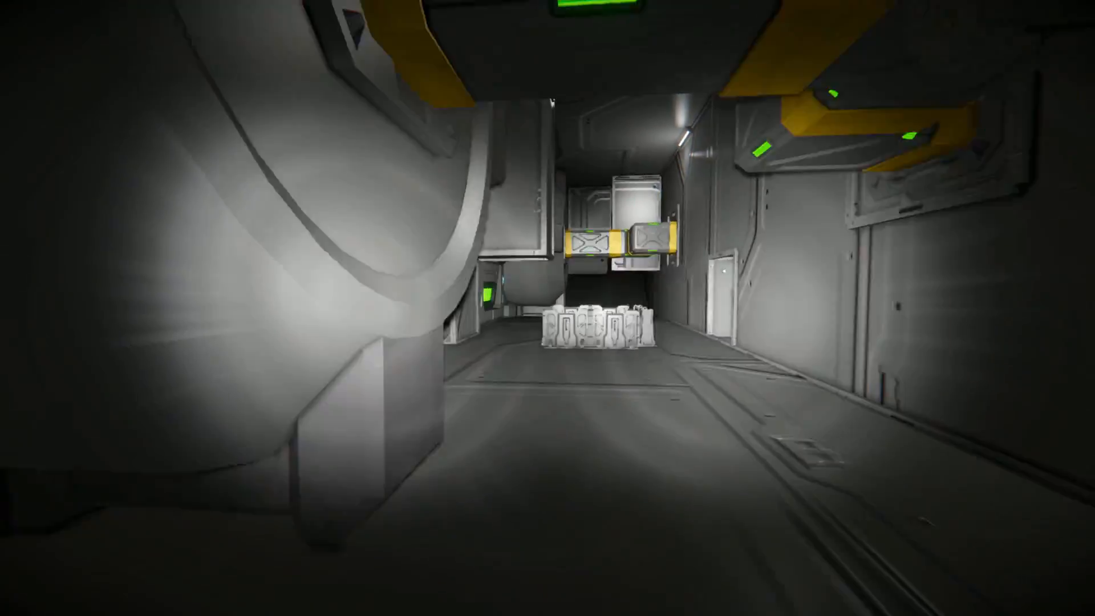
mouse_move(548, 308)
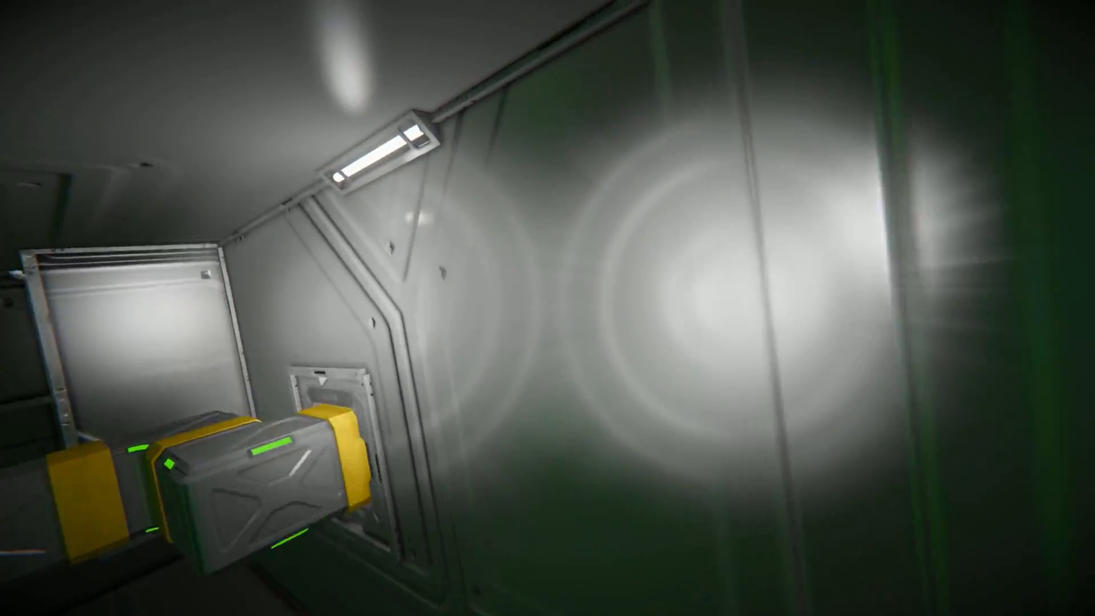
mouse_move(548, 308)
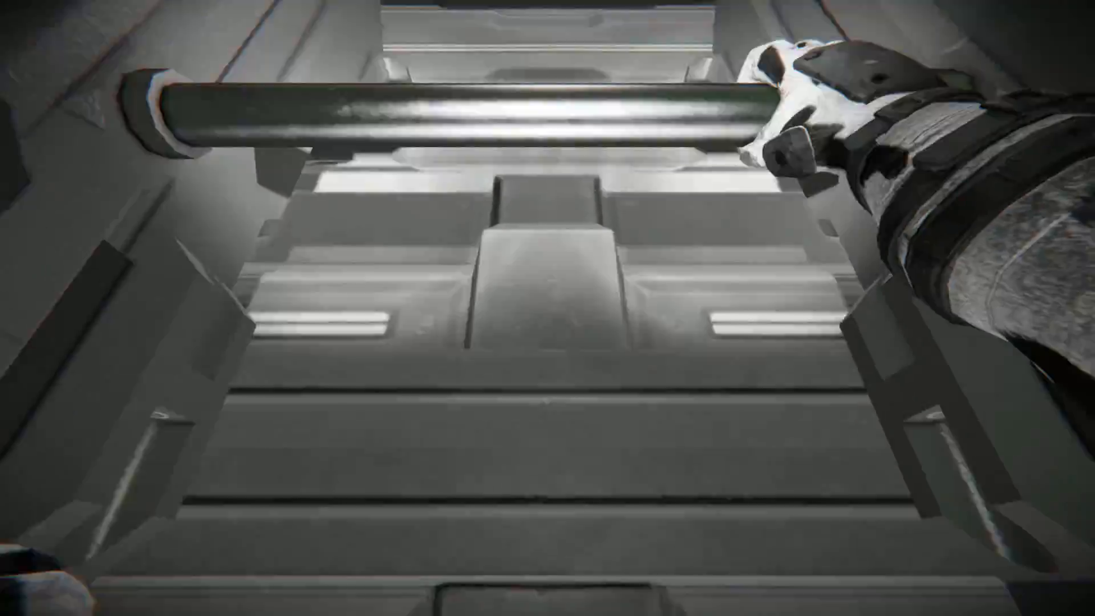
mouse_move(547, 308)
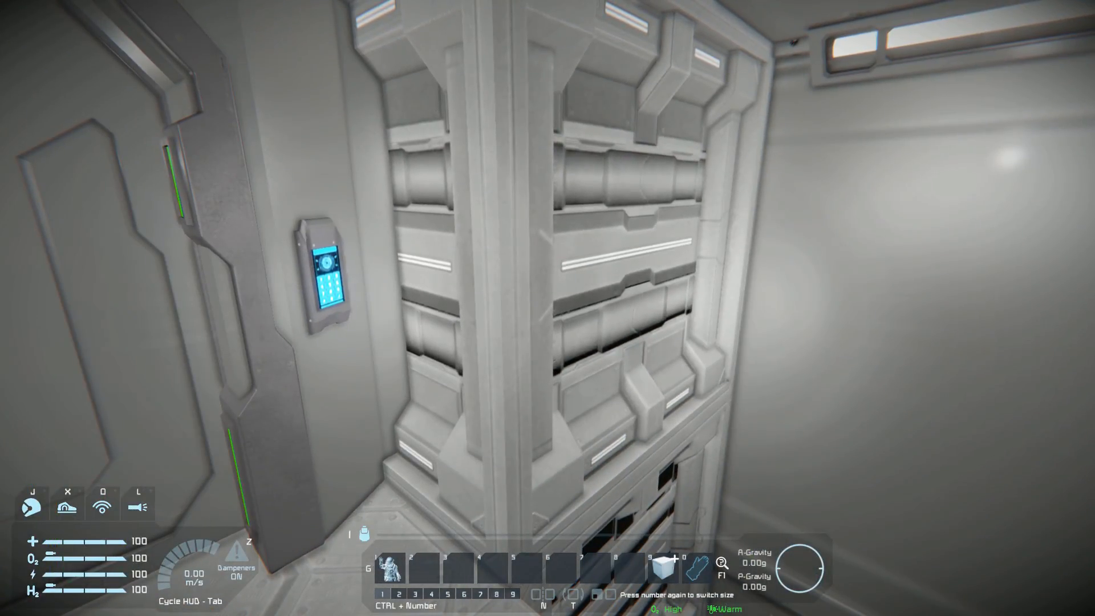
mouse_move(547, 308)
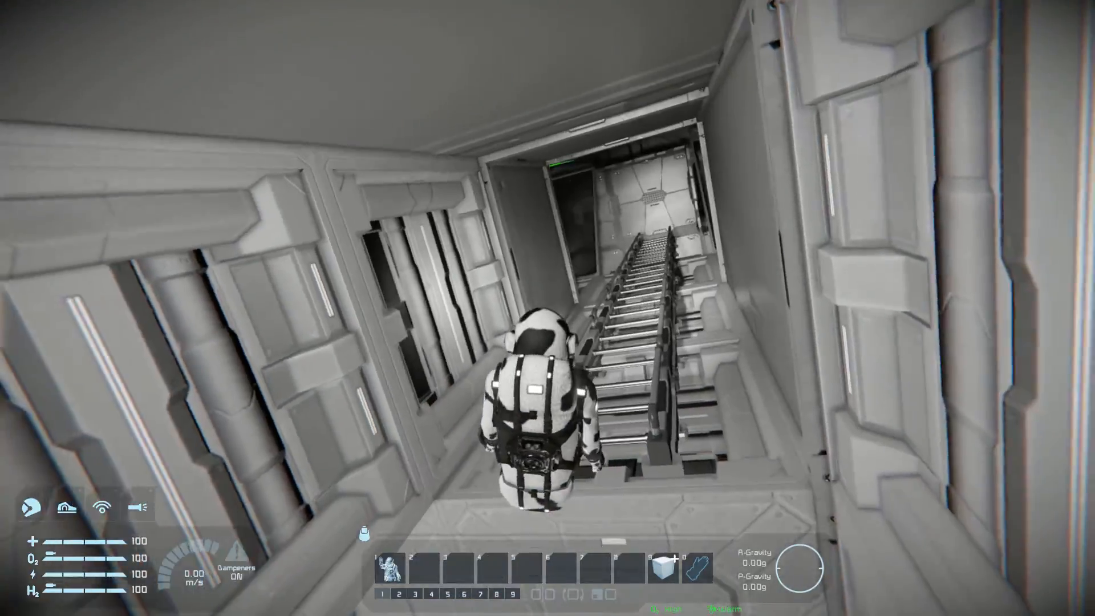
Walk into the bridge and sit in the blue flight console seat.
key("w")
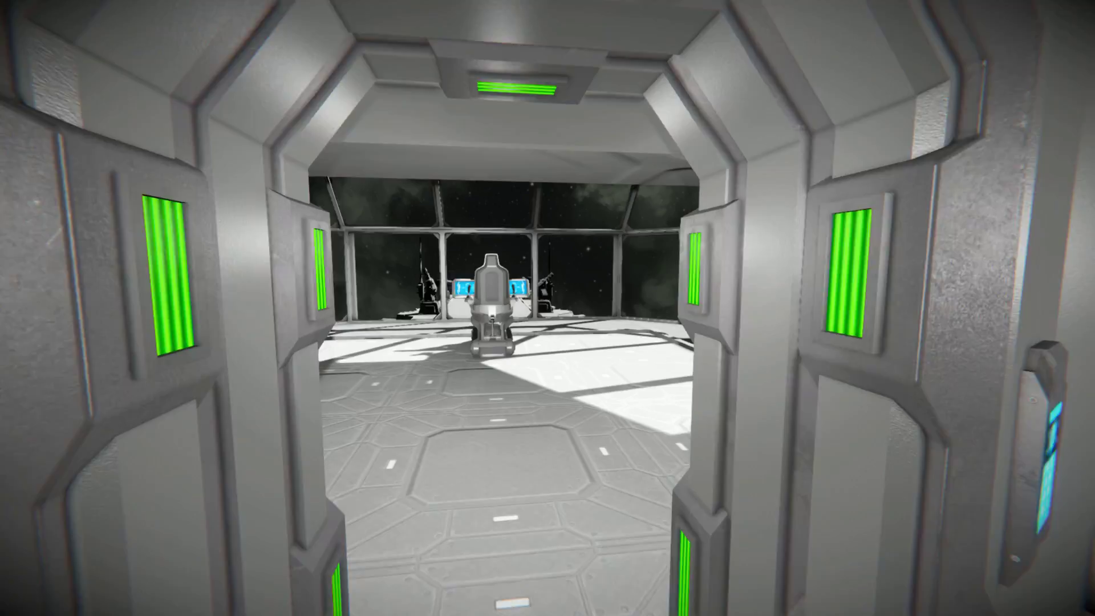
key("w")
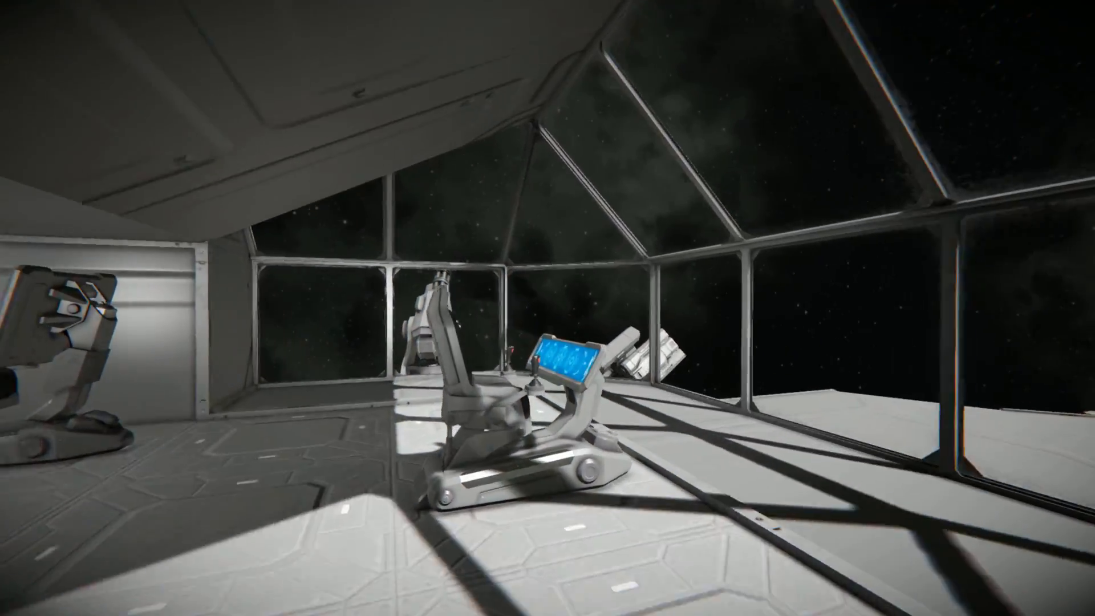
mouse_move(547, 308)
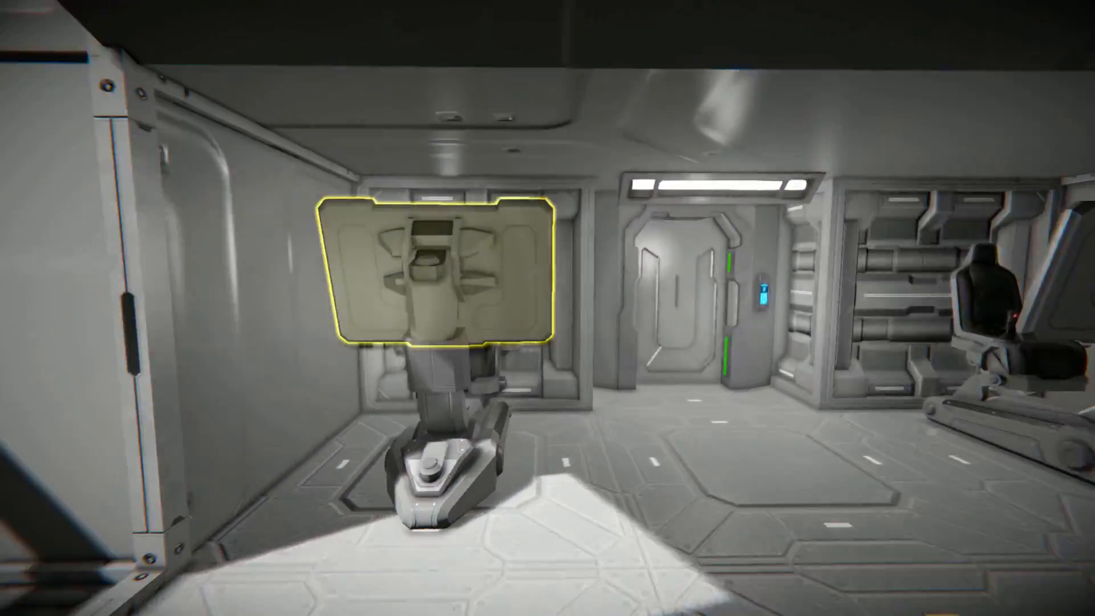
left_click(438, 279)
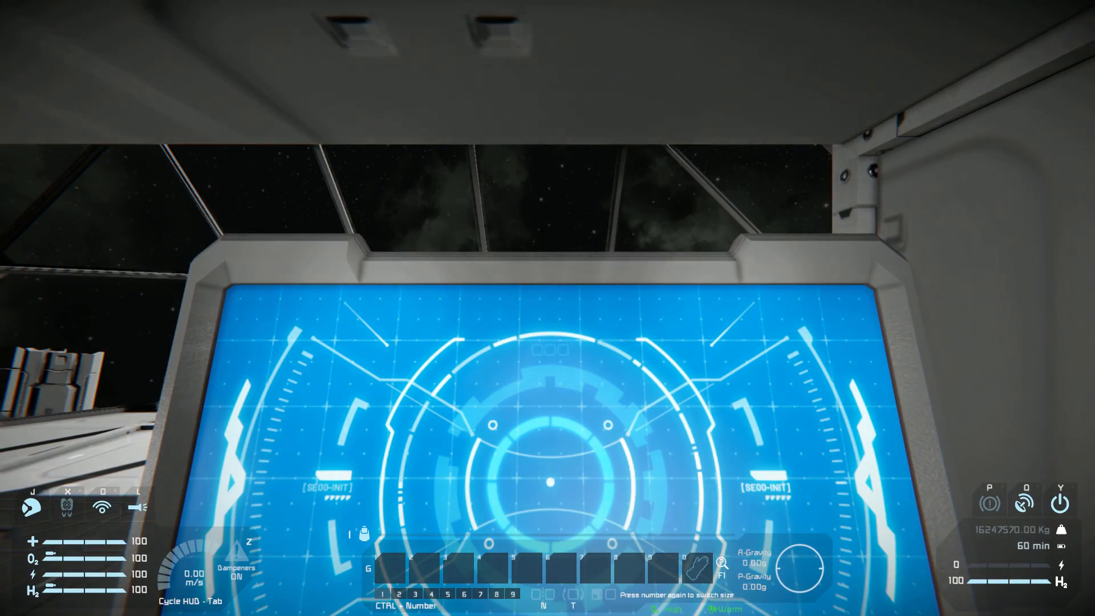
Switch to the external camera showing the whole 16.2-million-kg cruiser among the stars.
key("g")
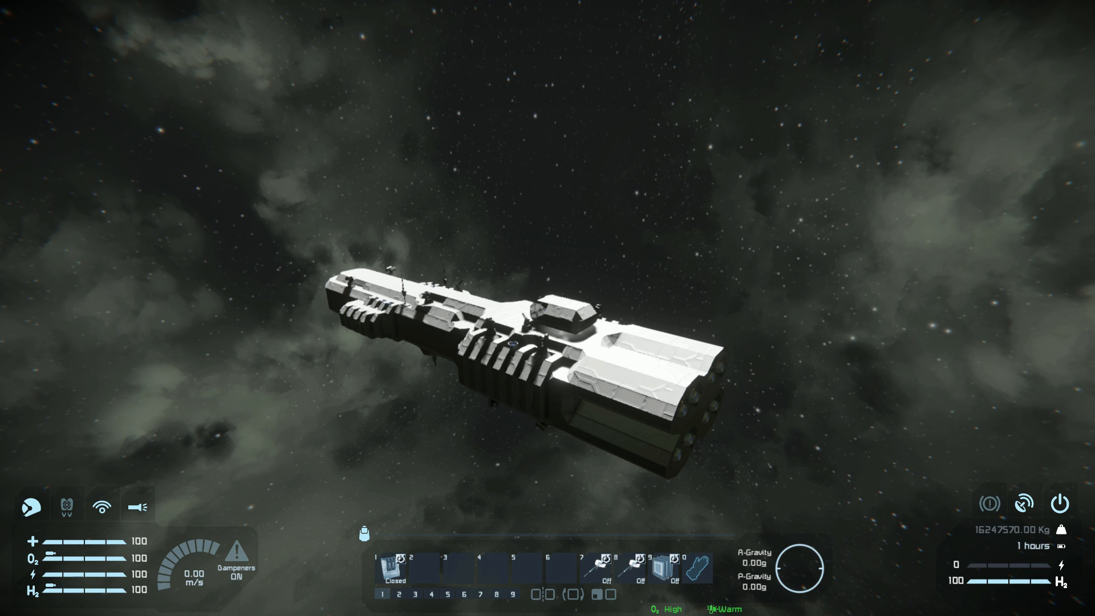
Filter the terminal to the Raketenturm missile turrets and save them as a new group.
left_click(669, 563)
type("TURR")
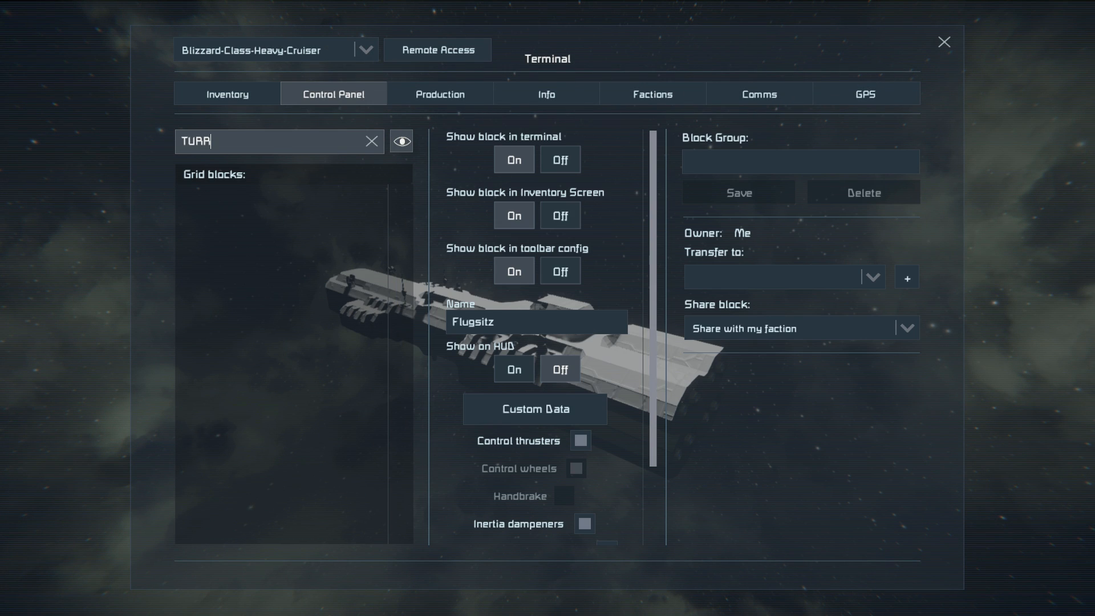
key("backspace")
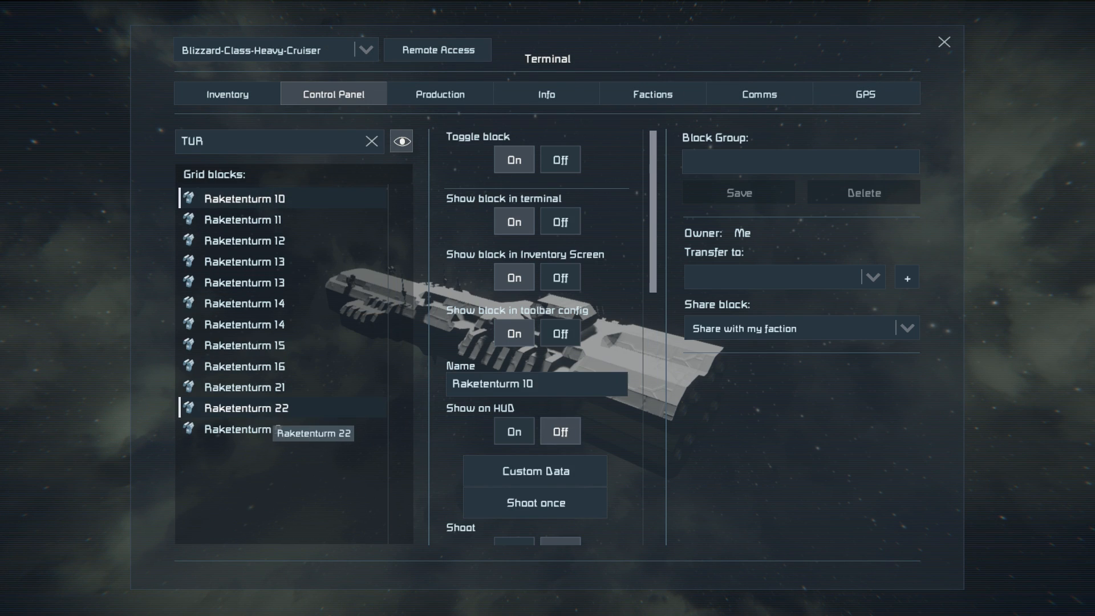
scroll("down", 3)
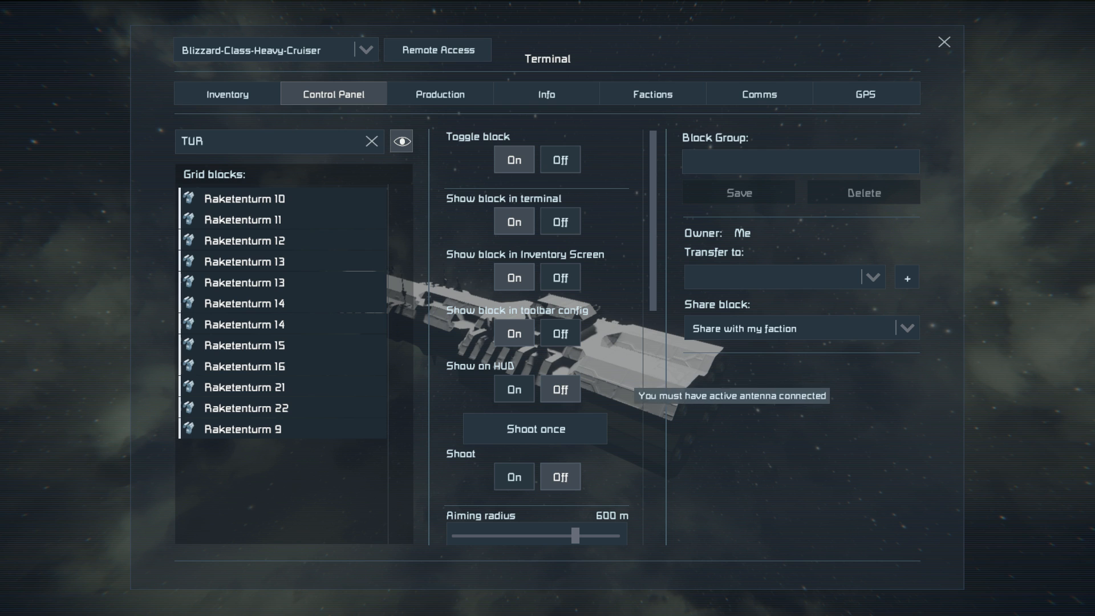
type("ro")
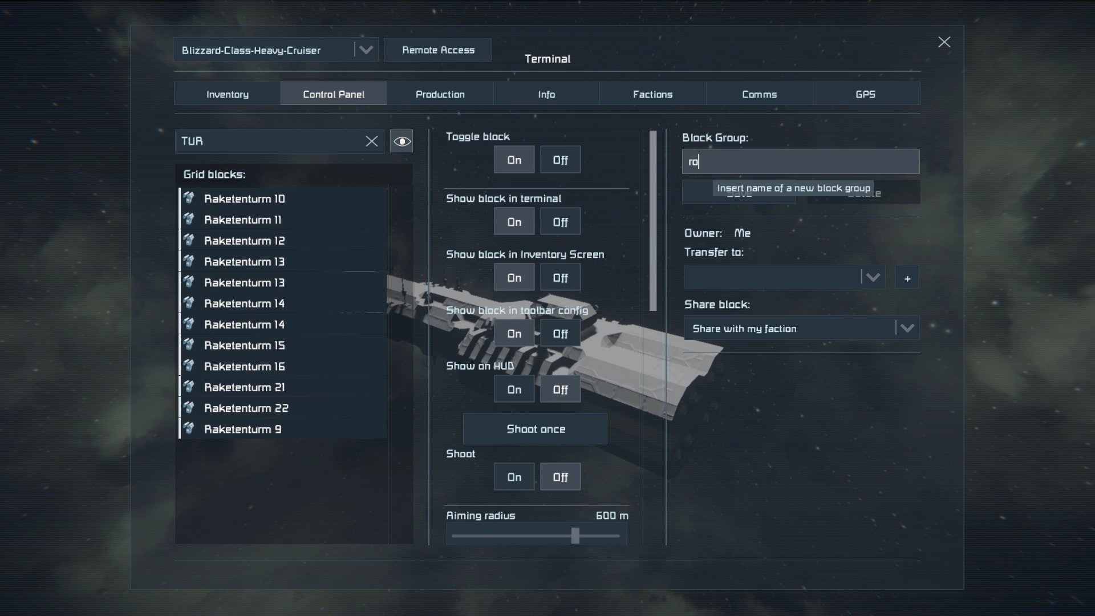
left_click(945, 41)
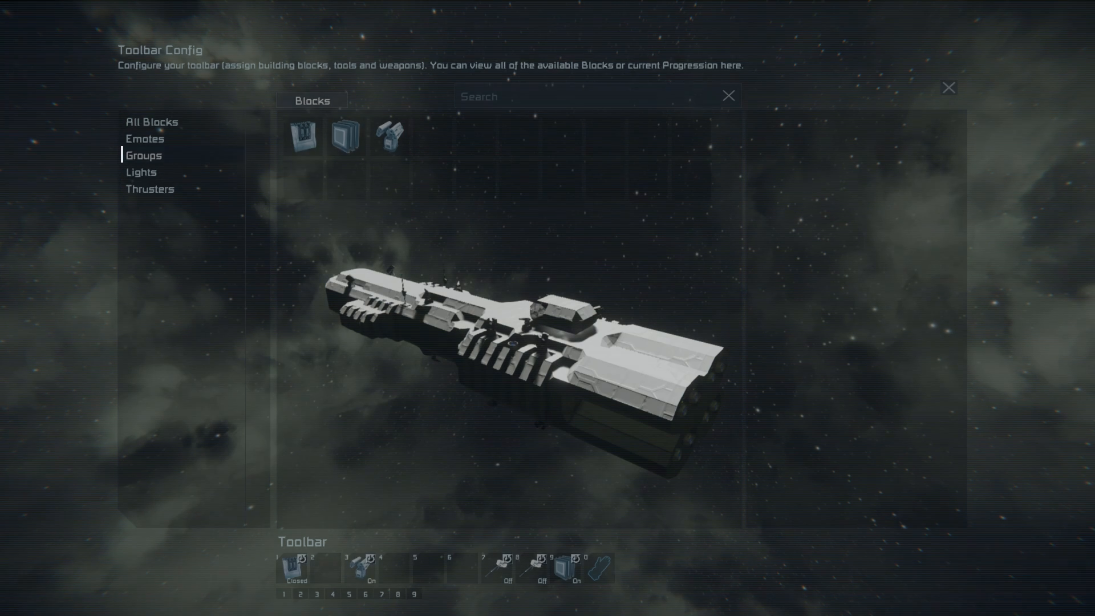
Select the turret group in Toolbar Config to assign it to cockpit toolbar slot 3.
left_click(947, 87)
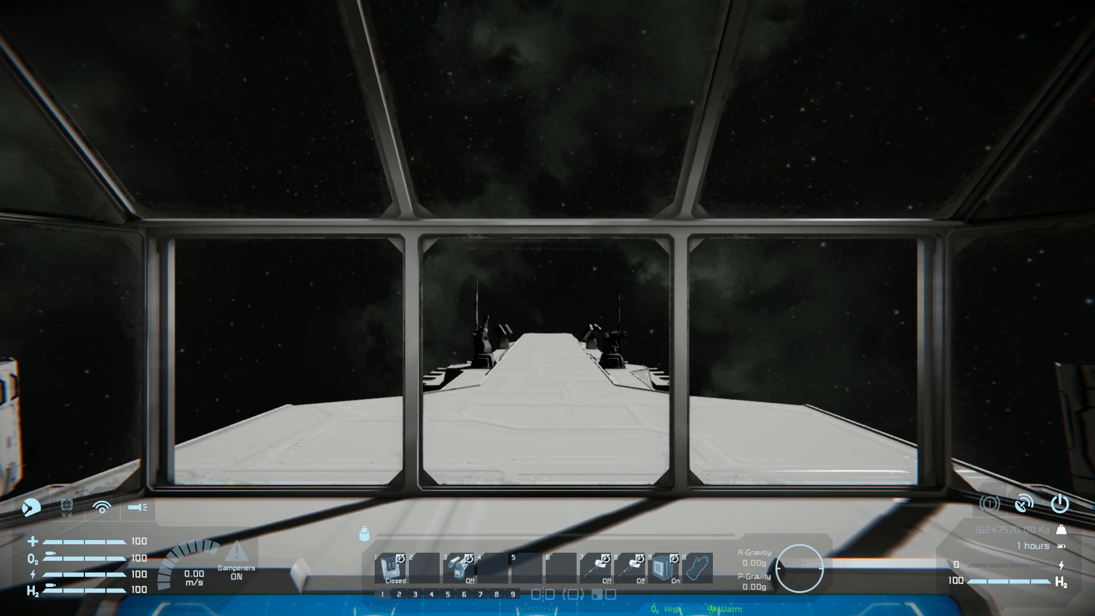
key("k")
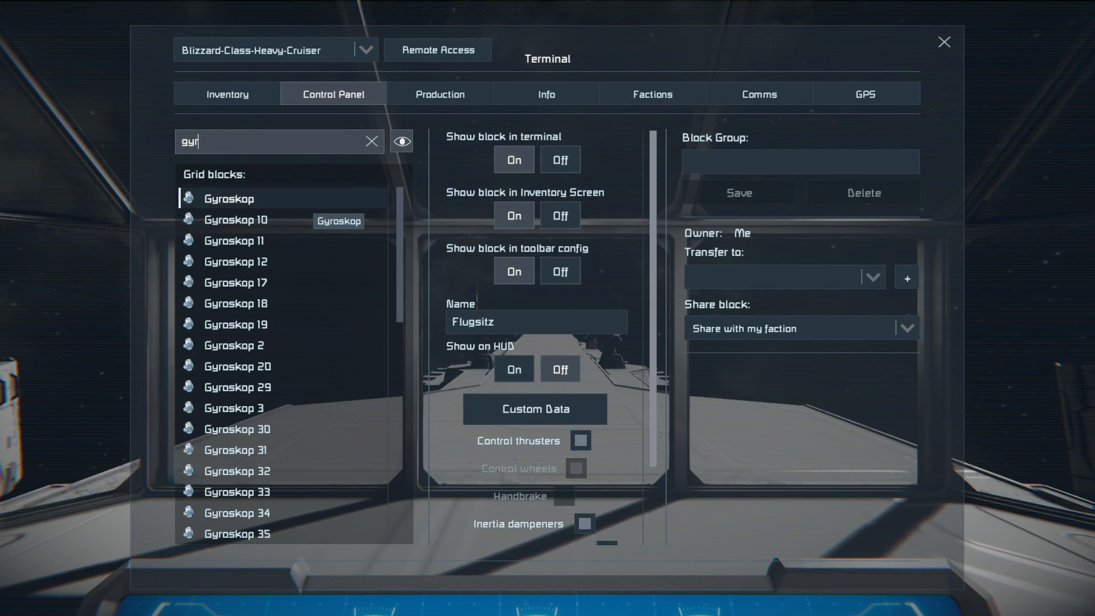
scroll("down", 3)
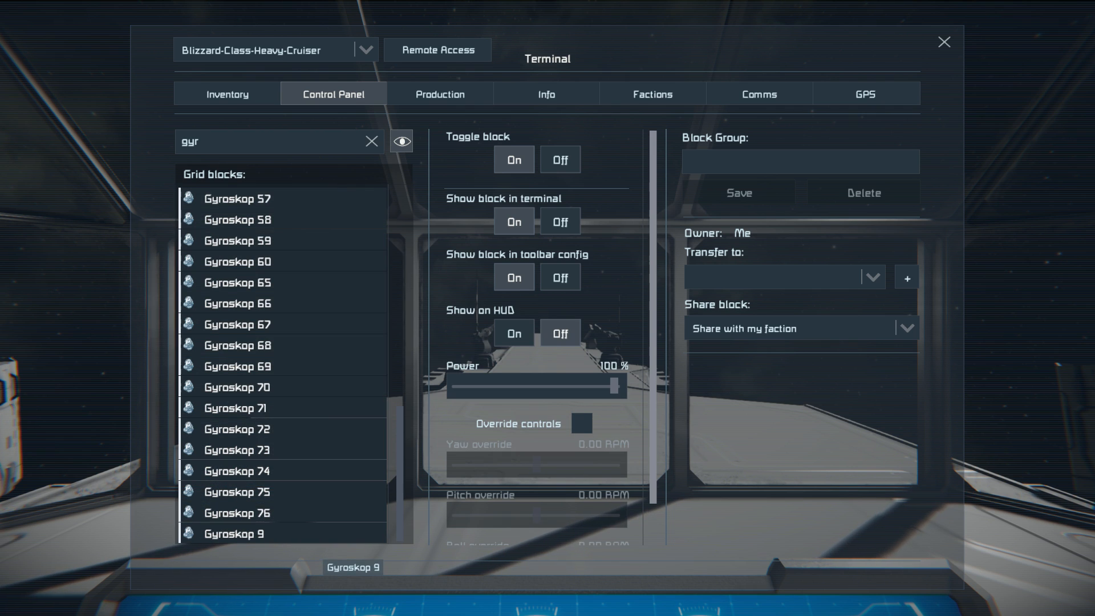
scroll("up", 3)
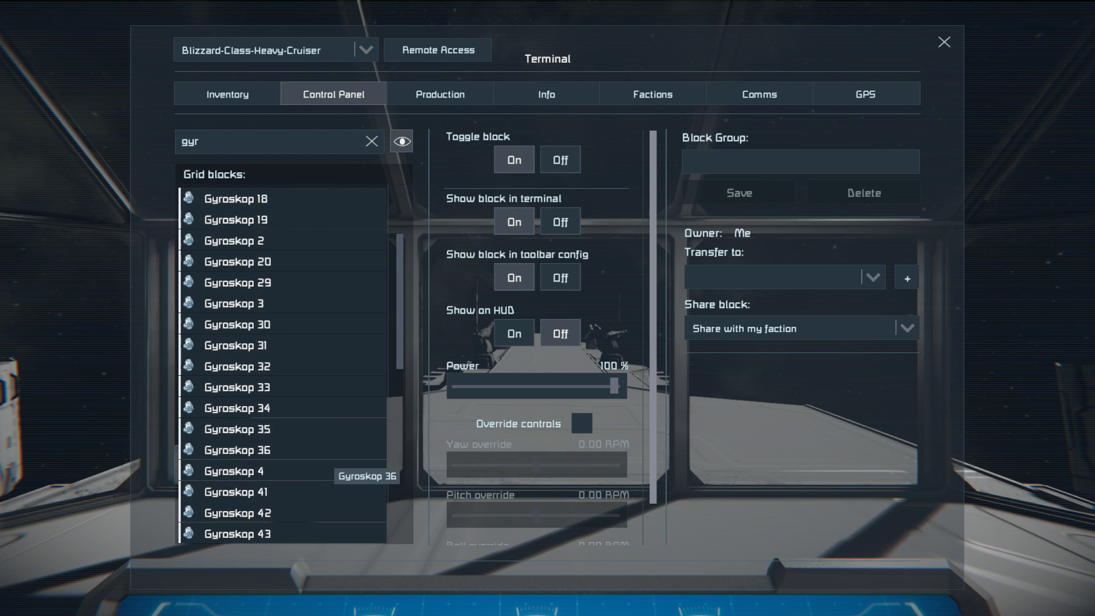
scroll("up", 3)
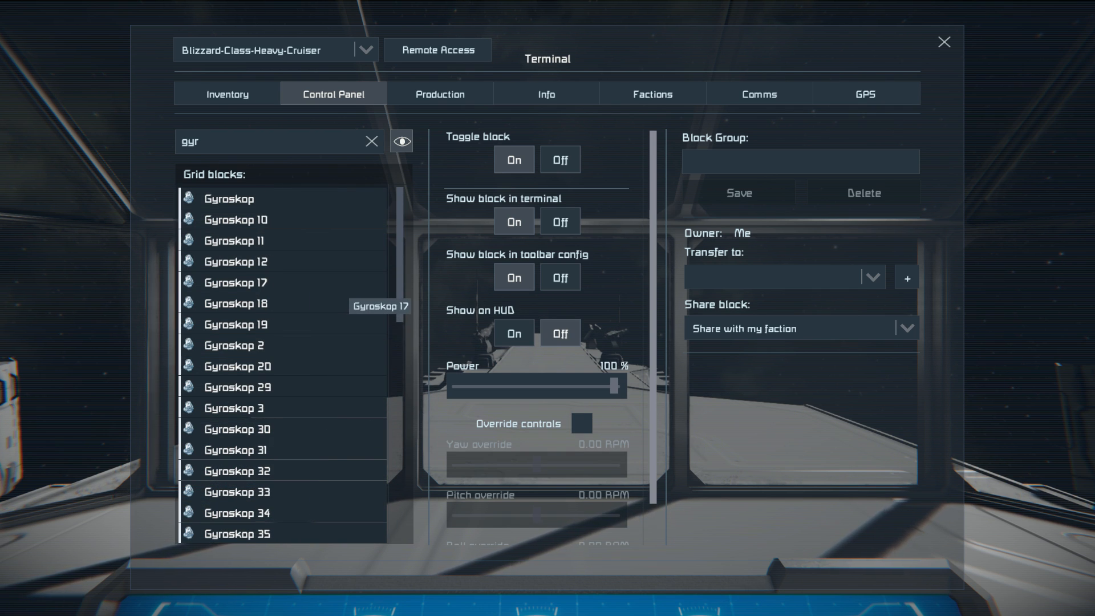
scroll("down", 3)
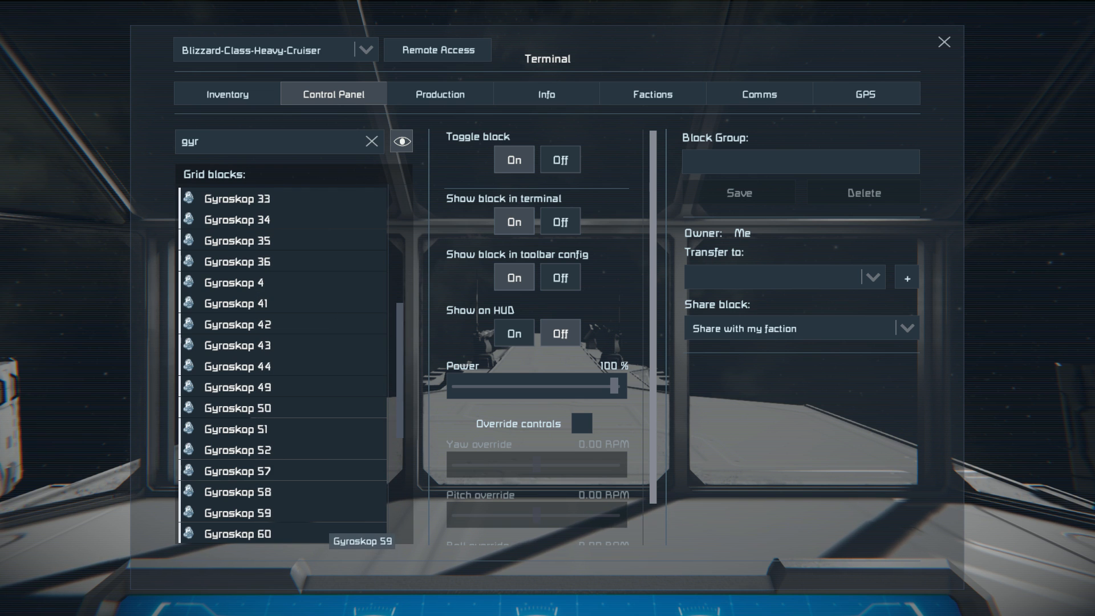
left_click(945, 42)
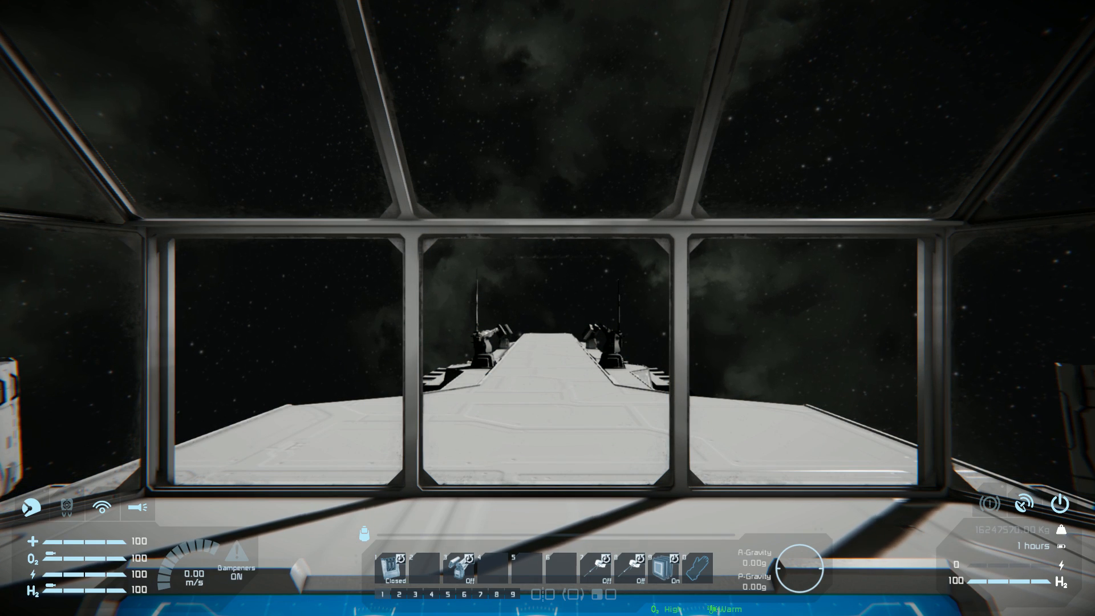